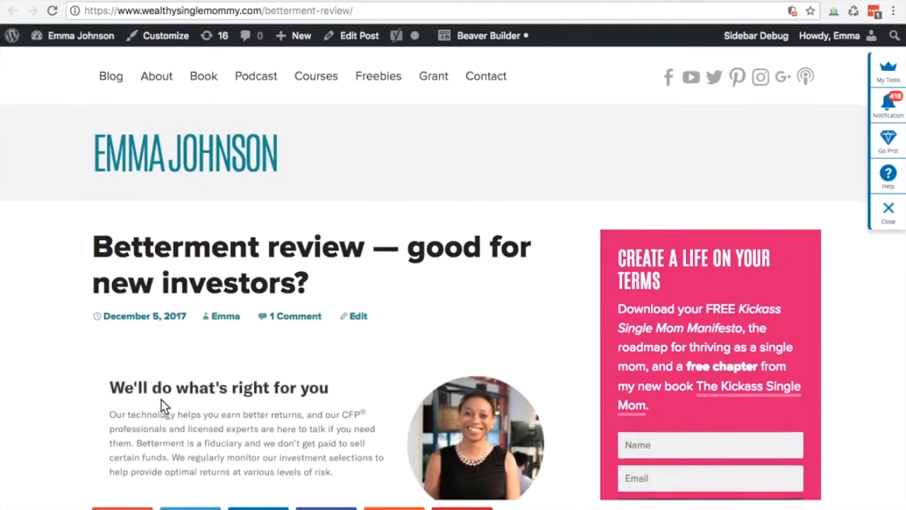
# Scroll the Wealthy Single Mommy Betterment review down to the Benefits of Betterment bullets.
pyautogui.scroll(-3)
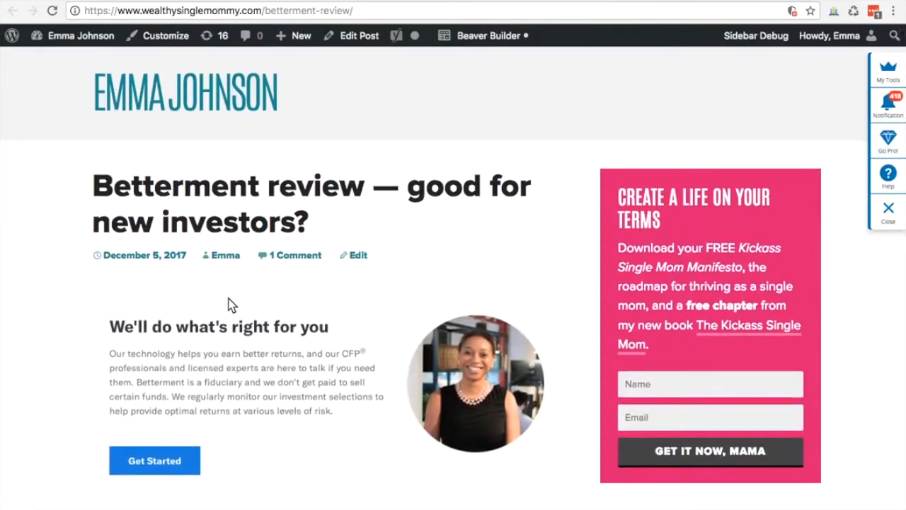
pyautogui.scroll(-3)
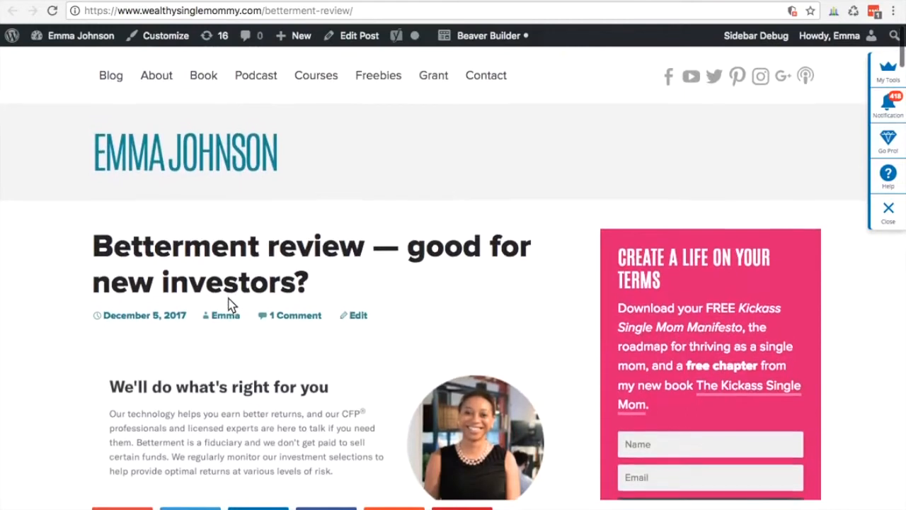
pyautogui.scroll(-3)
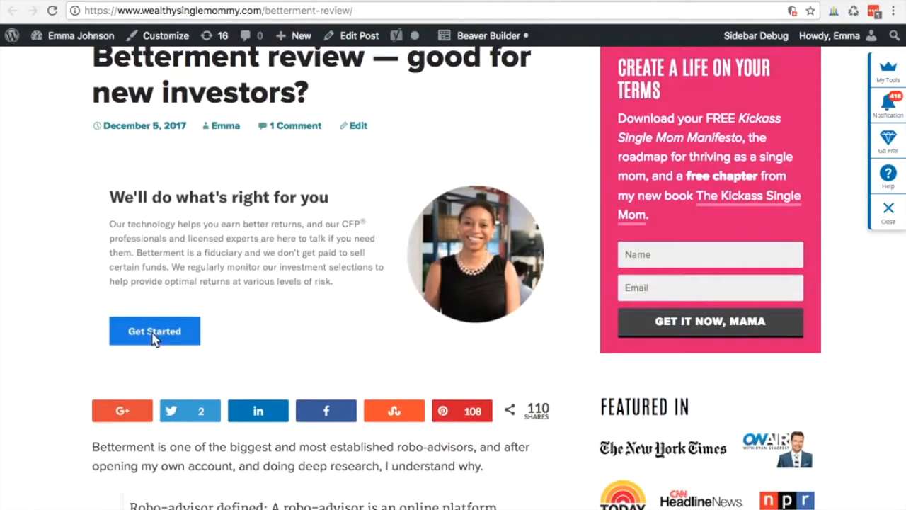
pyautogui.scroll(-3)
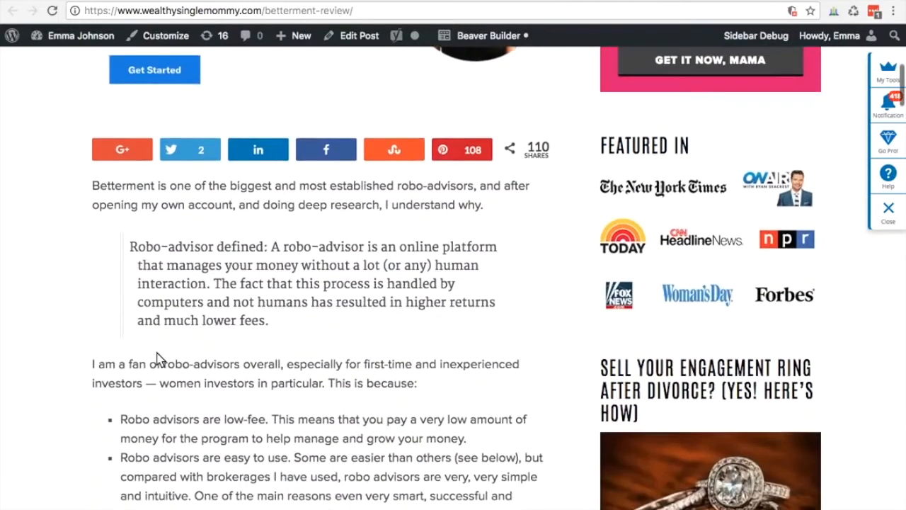
pyautogui.scroll(-3)
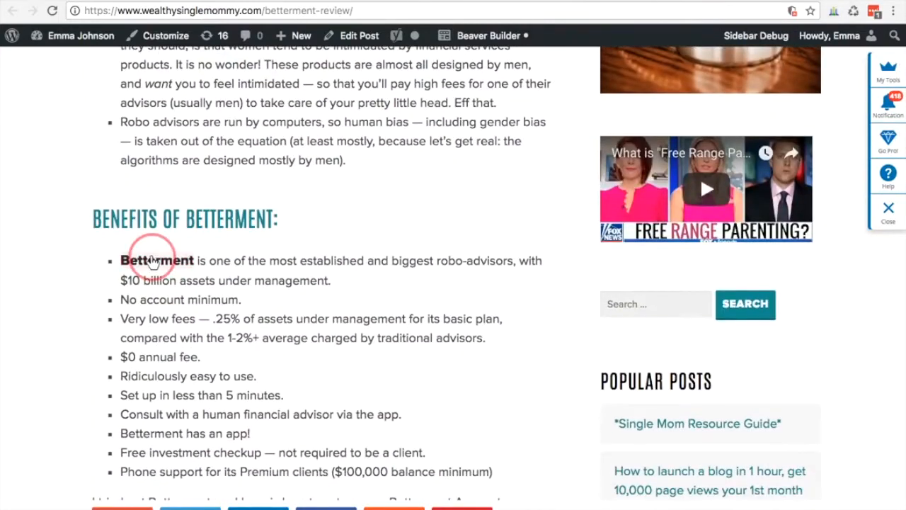
# Follow the review's Betterment link and close the free-management promo pop-up.
pyautogui.click(157, 261)
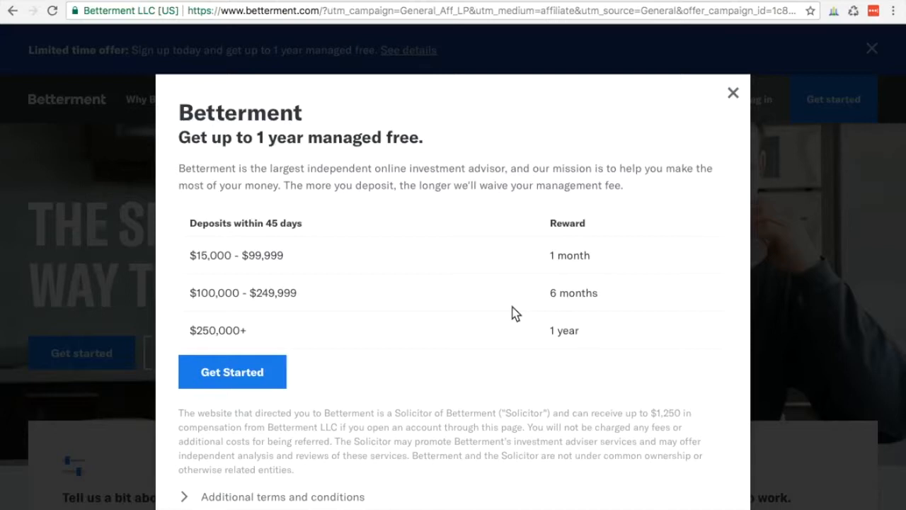
pyautogui.moveTo(733, 93)
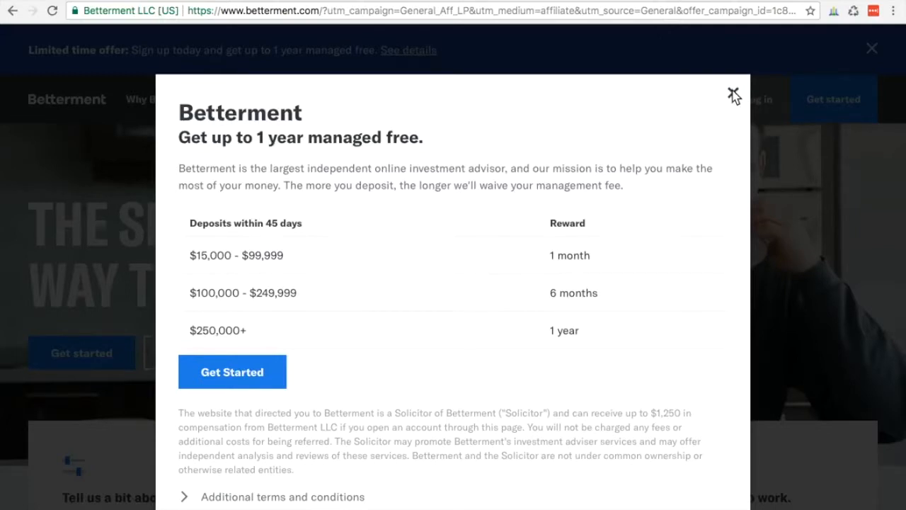
pyautogui.click(735, 94)
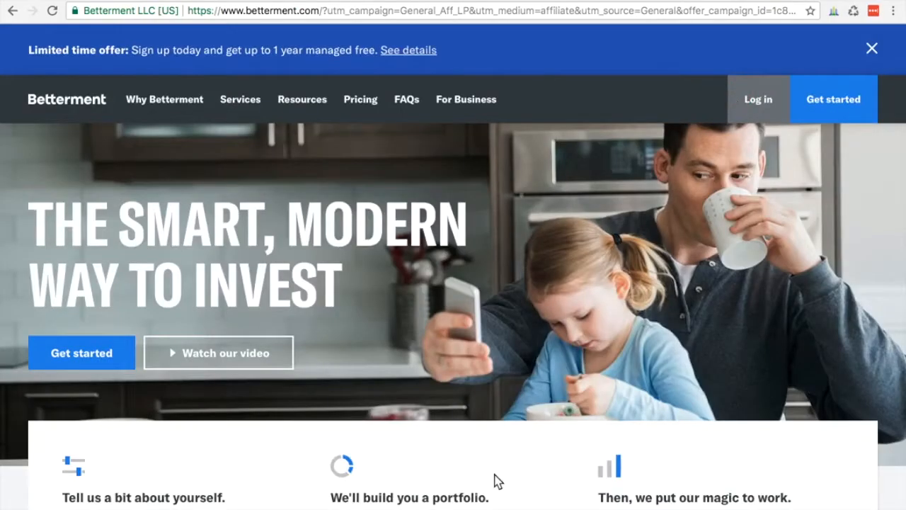
# Start Betterment's guided sign-up: not retired, saving for retirement, currently investing.
pyautogui.click(81, 352)
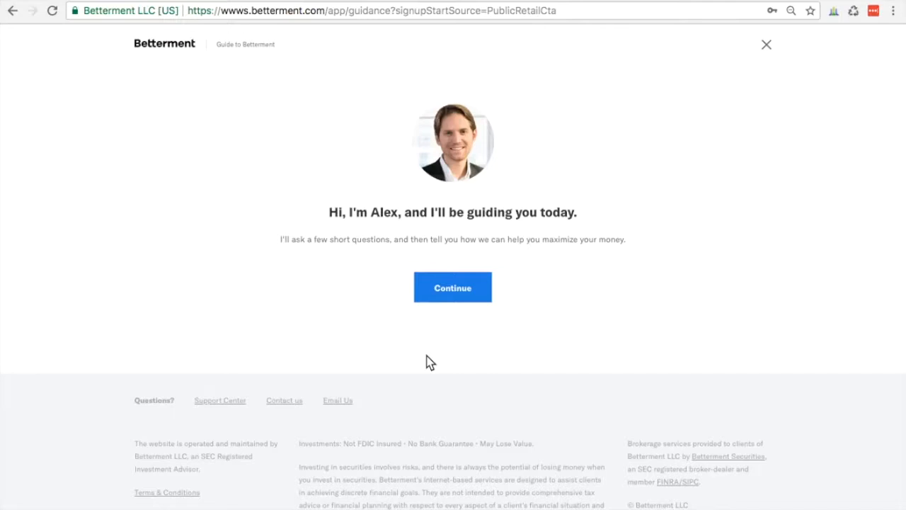
pyautogui.click(452, 288)
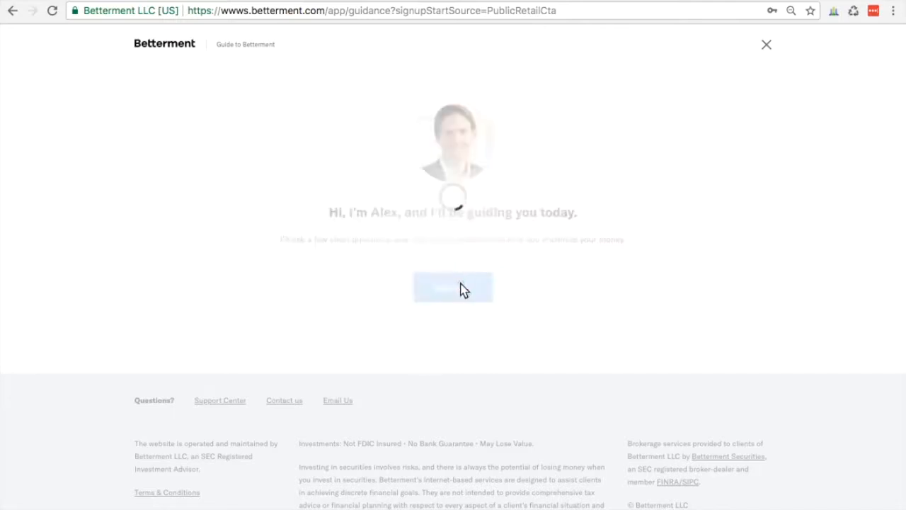
pyautogui.click(453, 287)
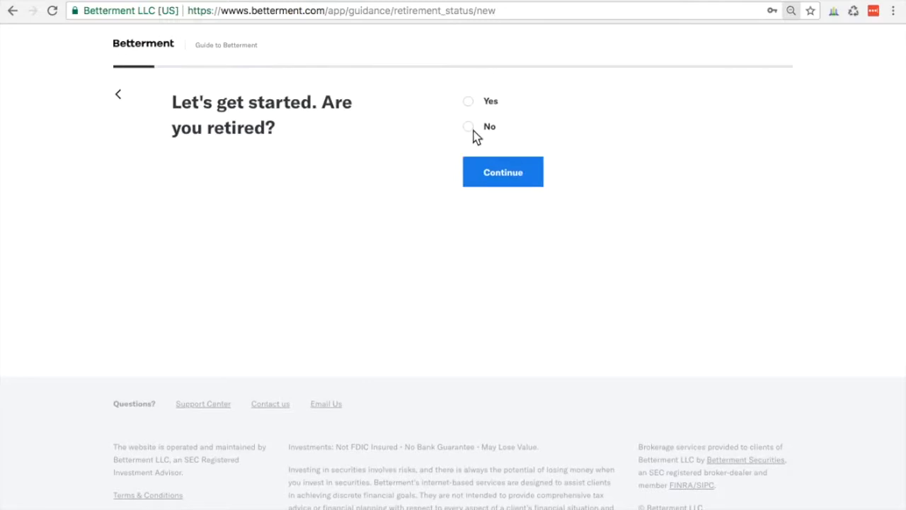
pyautogui.click(468, 126)
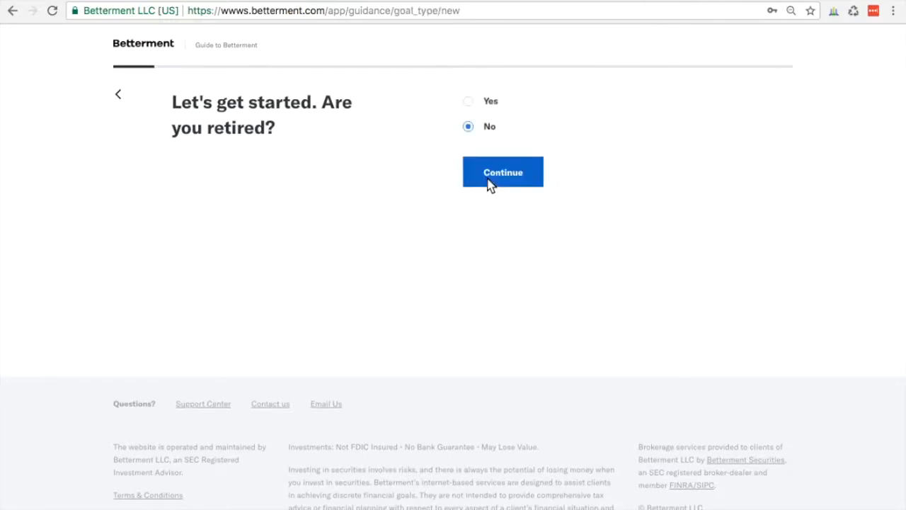
pyautogui.click(503, 173)
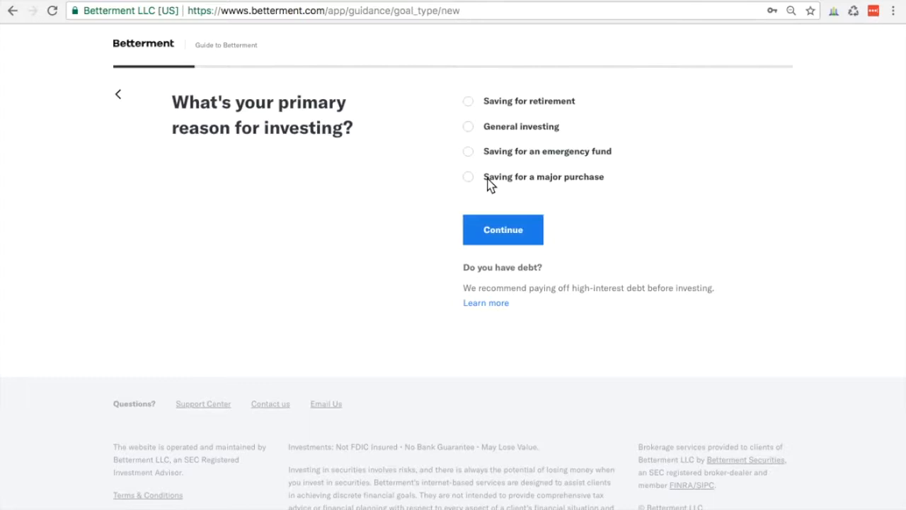
pyautogui.moveTo(317, 171)
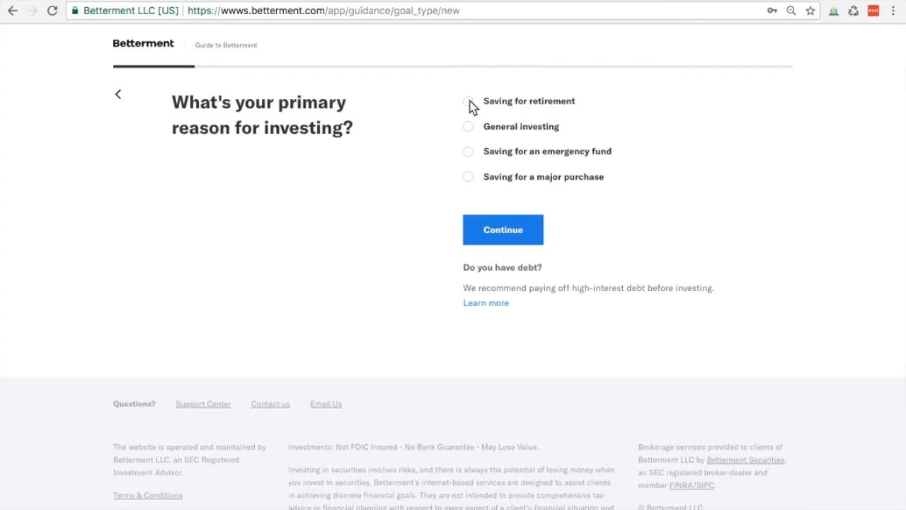
pyautogui.click(468, 100)
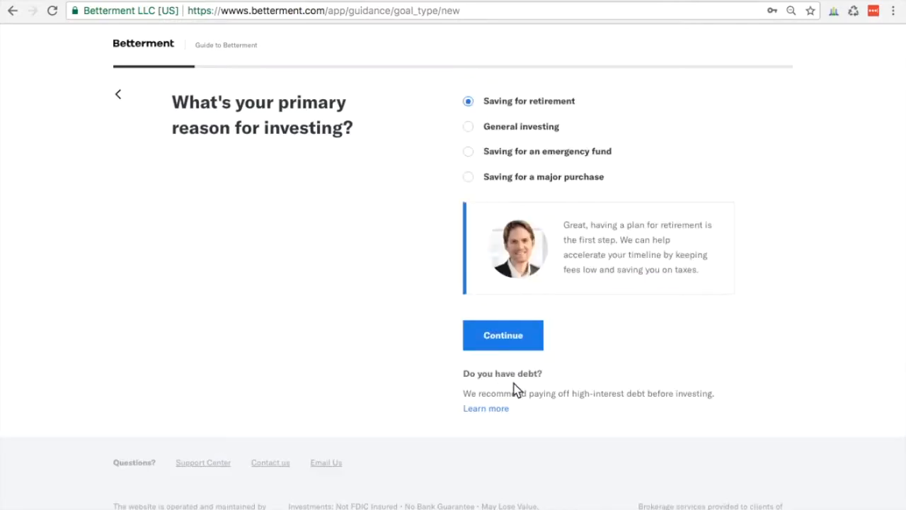
pyautogui.click(503, 335)
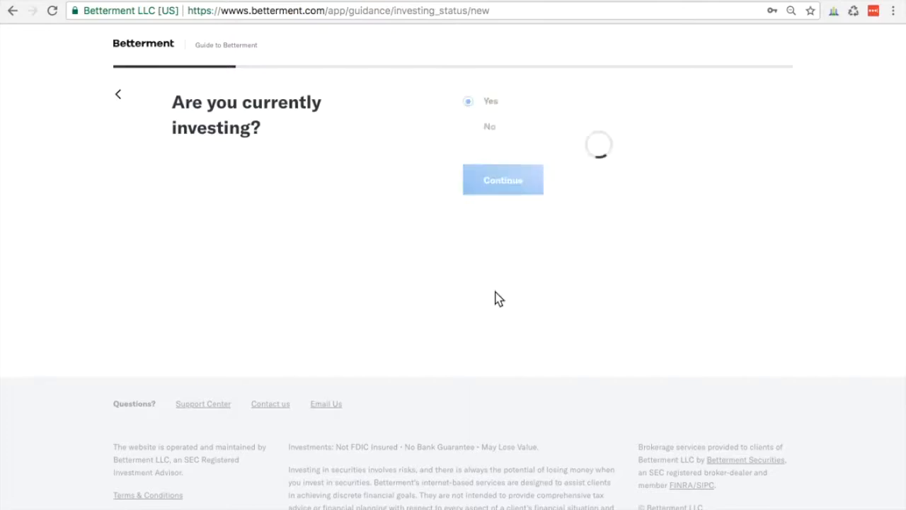
pyautogui.click(503, 179)
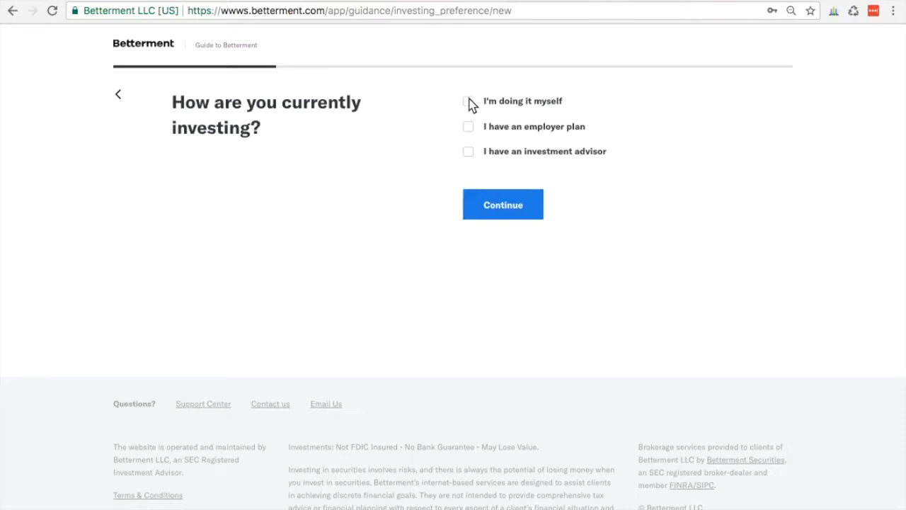
# Answer that you invest yourself, with $1,000 in investable assets.
pyautogui.click(468, 100)
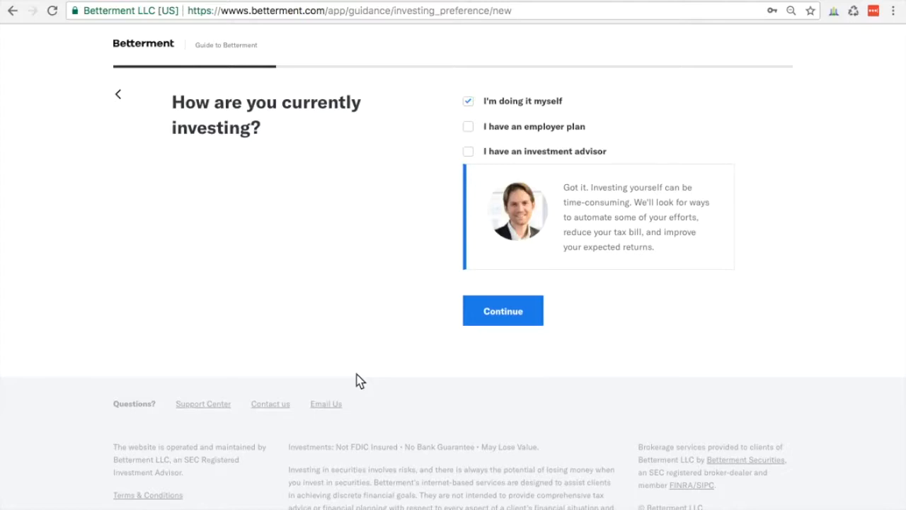
pyautogui.moveTo(503, 311)
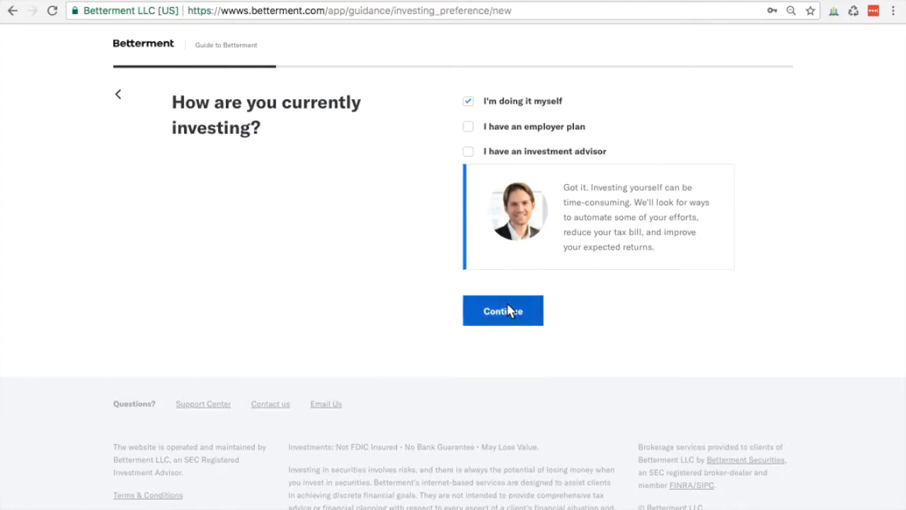
pyautogui.click(503, 311)
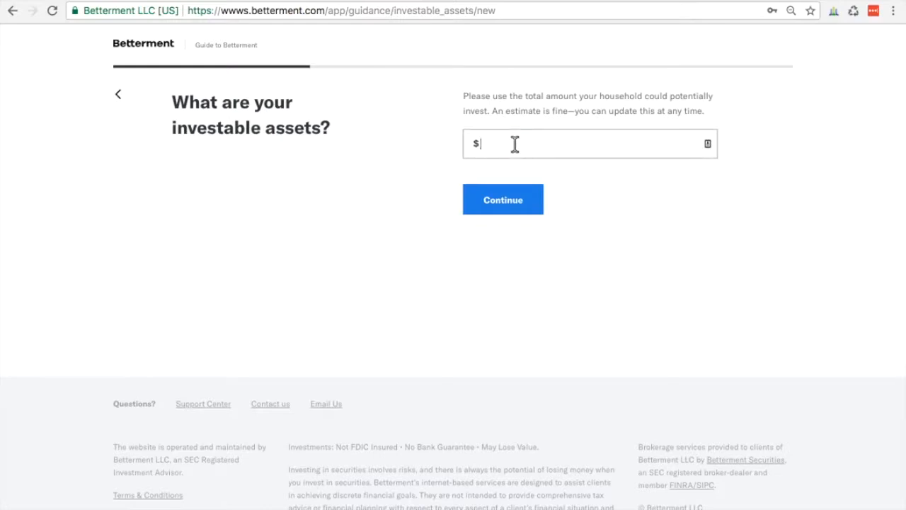
pyautogui.write('1')
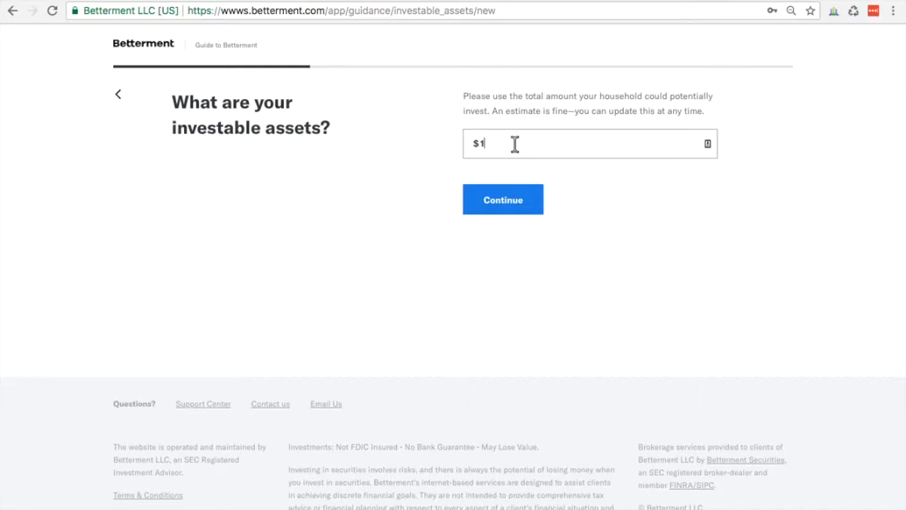
pyautogui.click(502, 199)
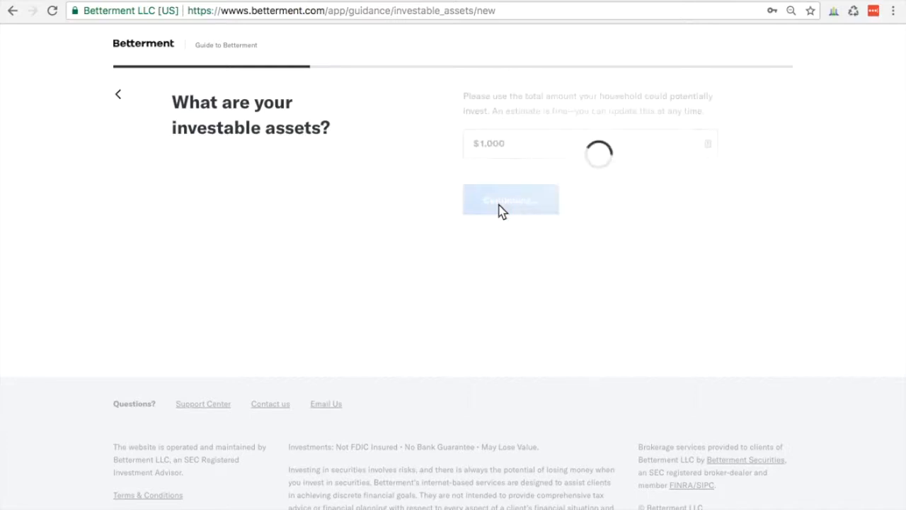
pyautogui.click(510, 200)
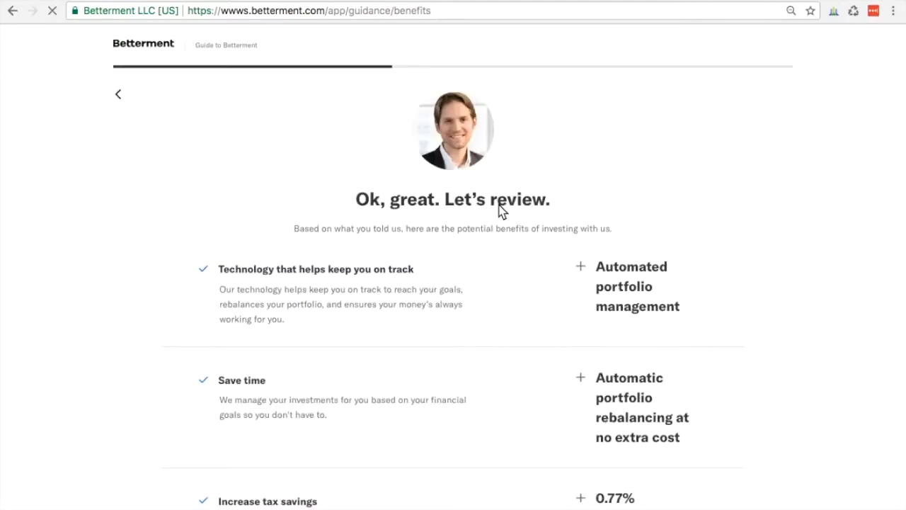
# Scroll the Let's review page through tax-loss harvesting to Boost after-tax returns.
pyautogui.scroll(-3)
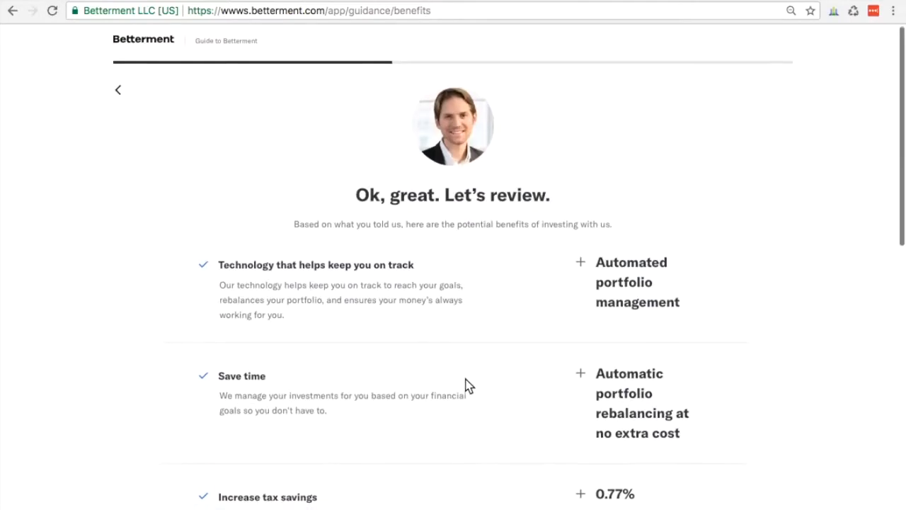
pyautogui.scroll(-3)
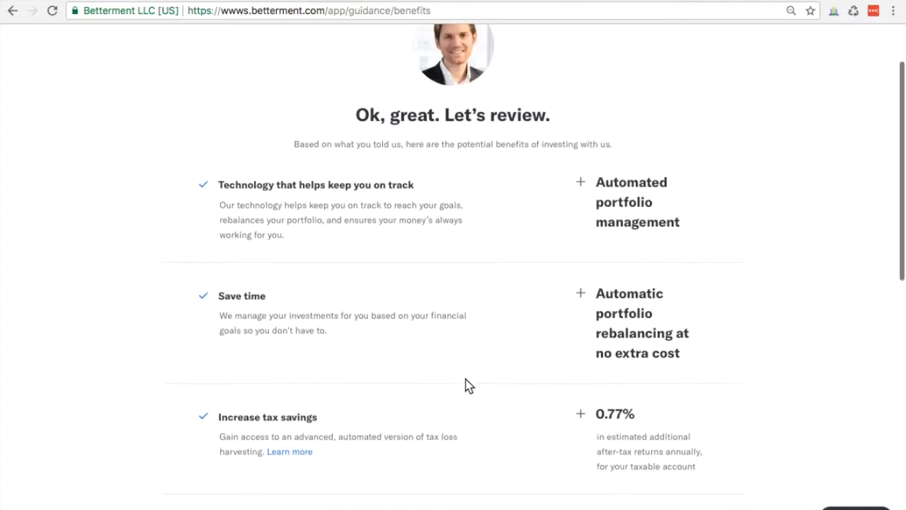
pyautogui.scroll(-3)
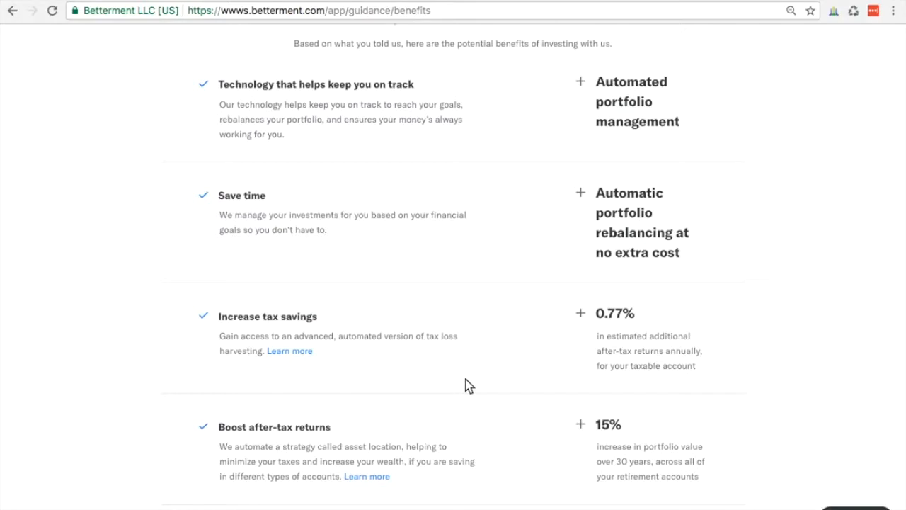
# Scroll past the low annual fee and financial experts benefits to the Continue button.
pyautogui.scroll(-3)
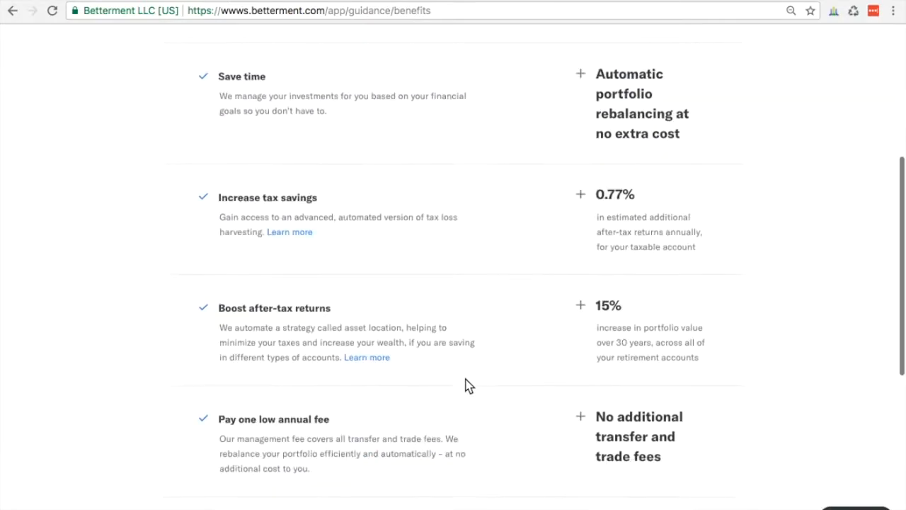
pyautogui.scroll(-3)
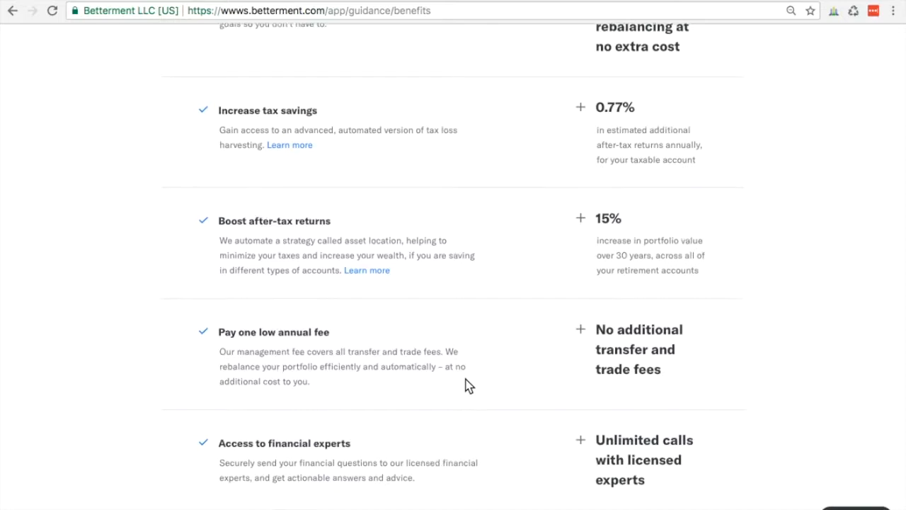
pyautogui.scroll(-3)
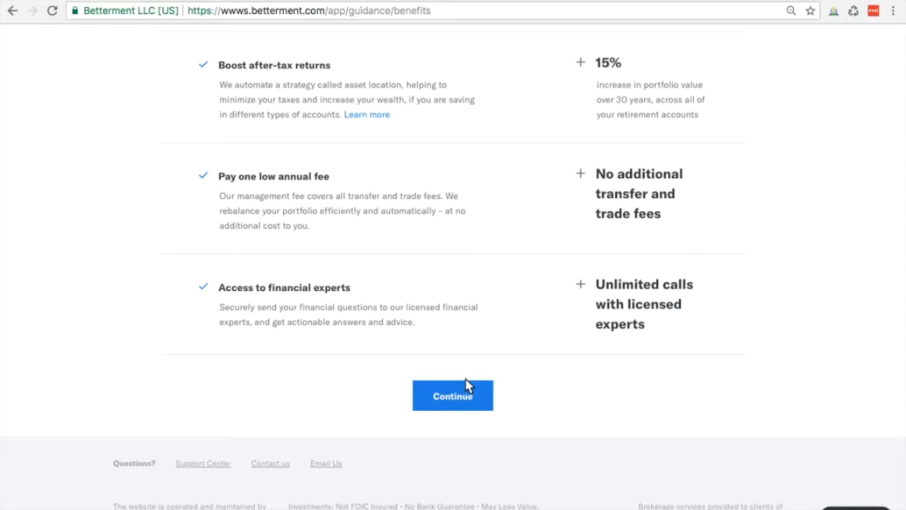
# Leave the benefits review, enter contact details with first name Emma, and submit identity verification.
pyautogui.click(452, 395)
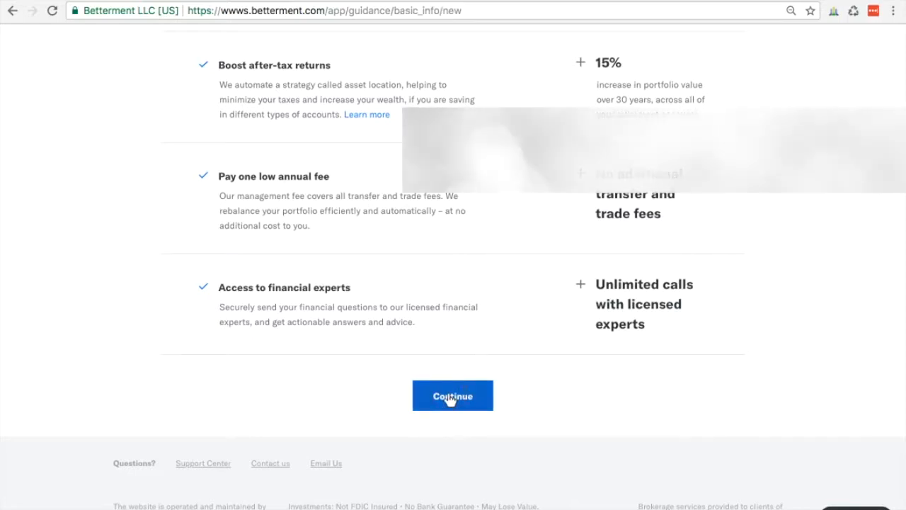
pyautogui.click(453, 395)
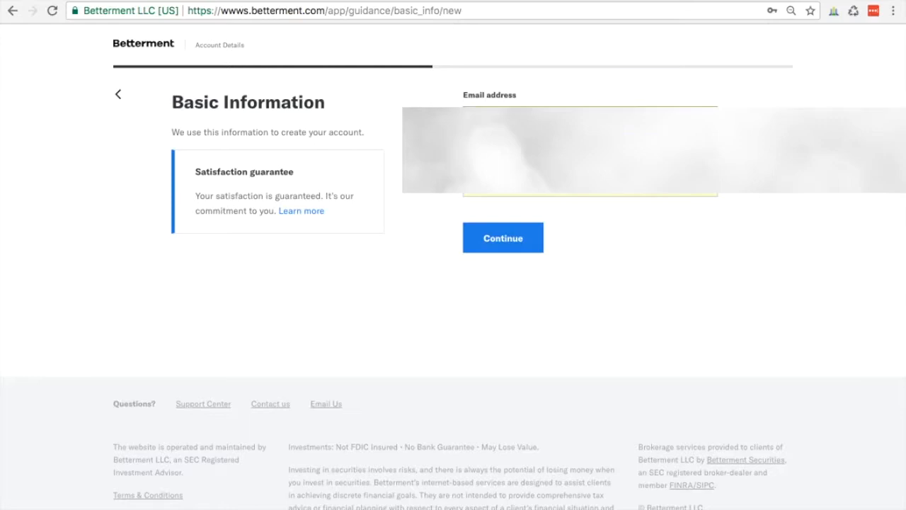
pyautogui.click(502, 238)
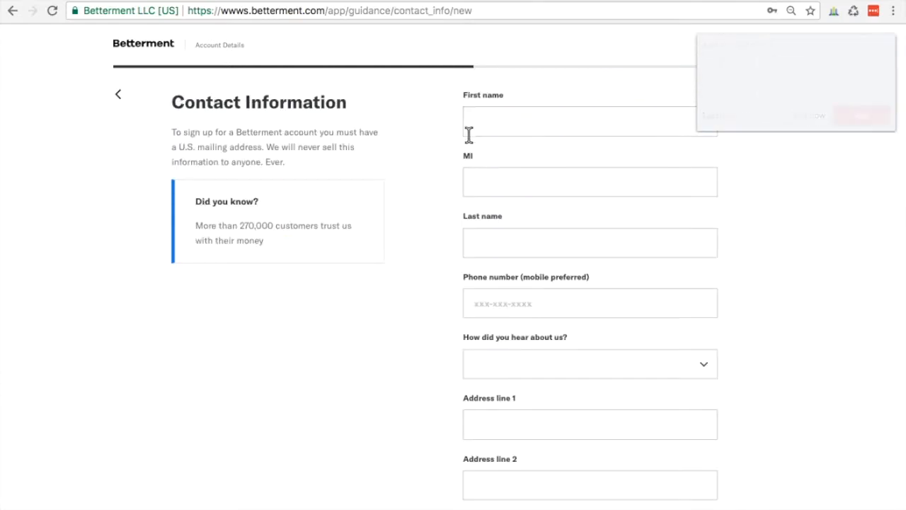
pyautogui.write('Emma')
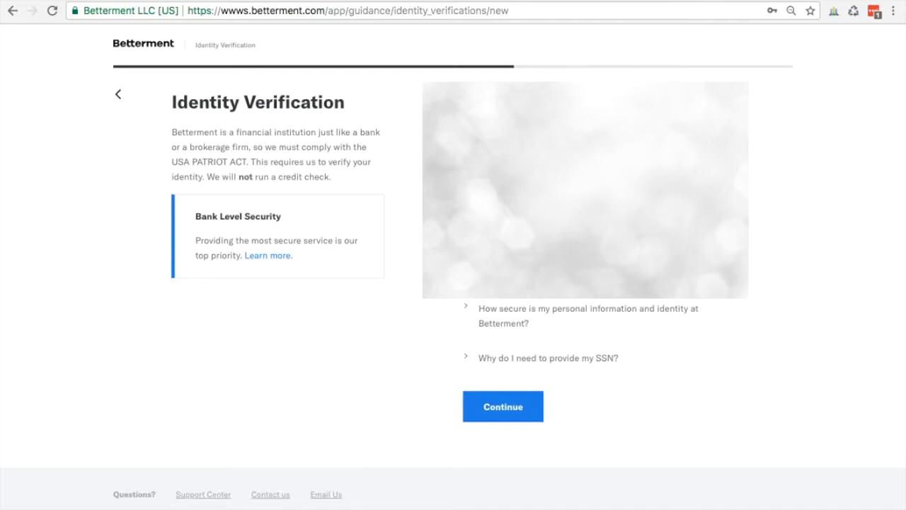
pyautogui.moveTo(523, 389)
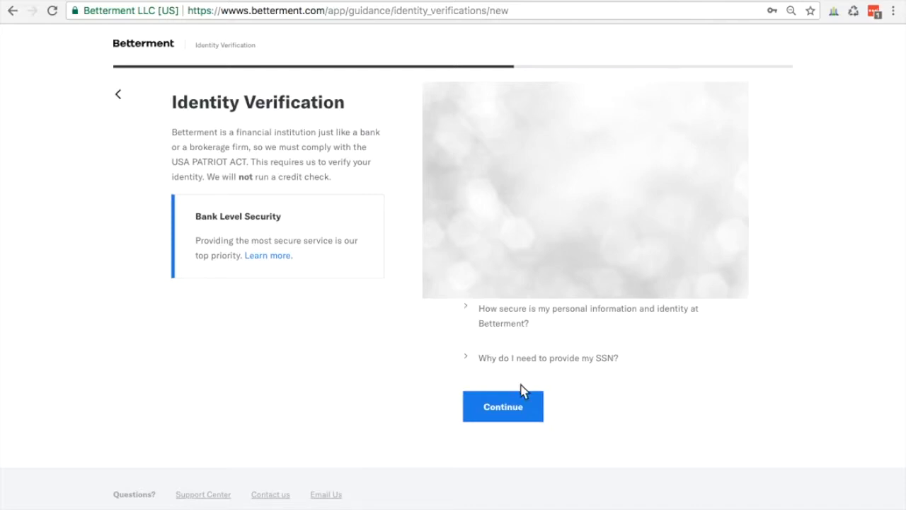
pyautogui.moveTo(630, 354)
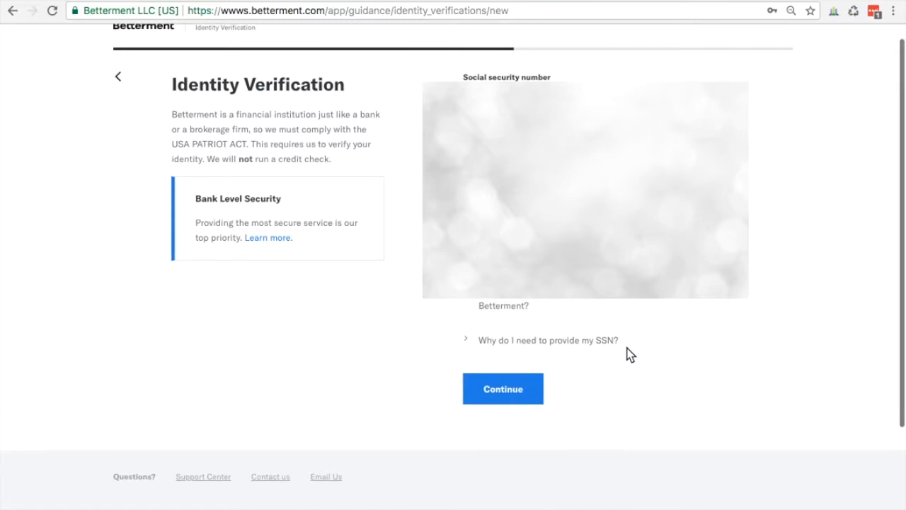
pyautogui.click(503, 389)
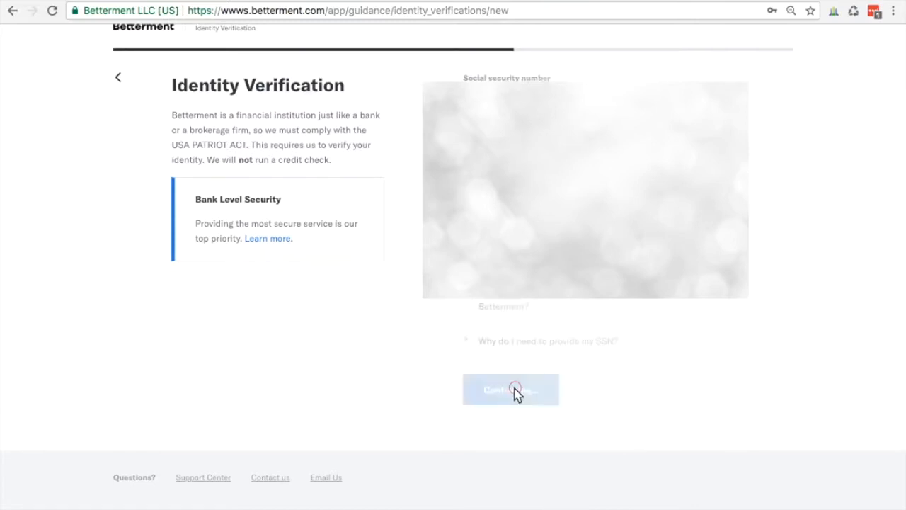
pyautogui.click(511, 390)
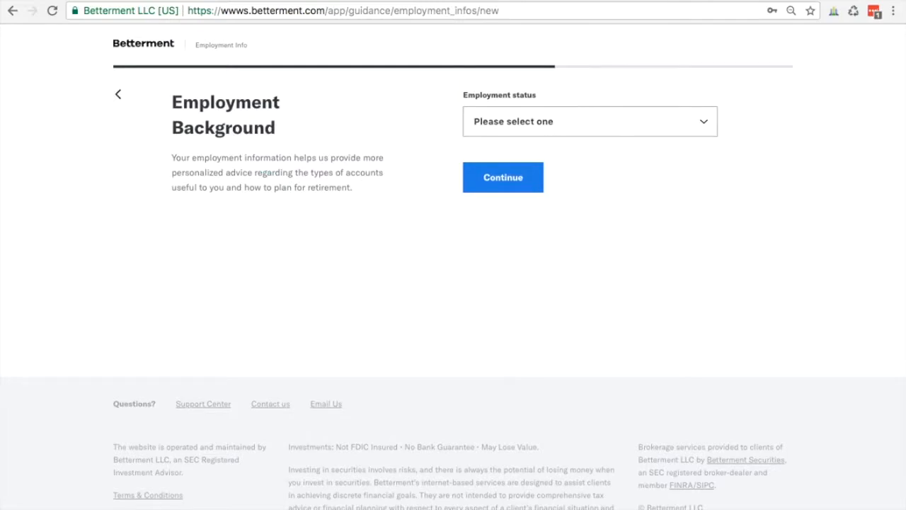
# Submit employment as Employed (full-time), occupation Writer, employer Self.
pyautogui.click(589, 122)
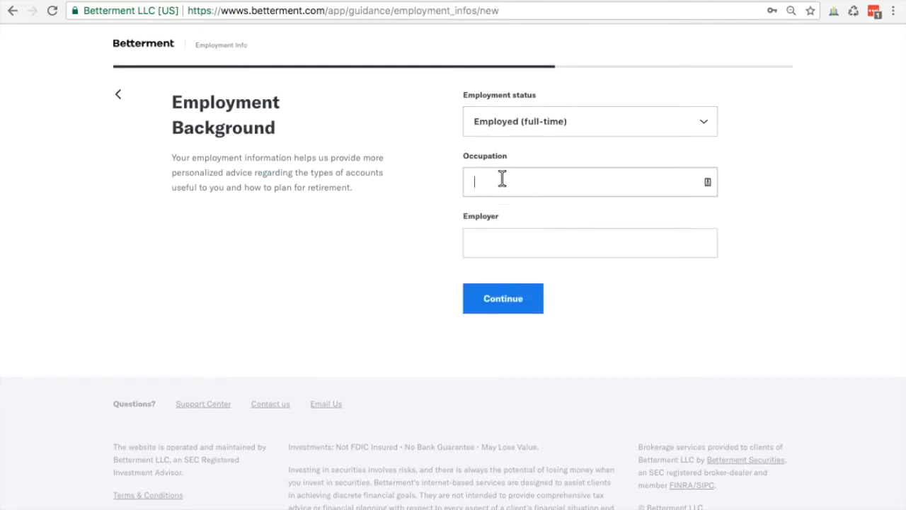
pyautogui.write('Writer')
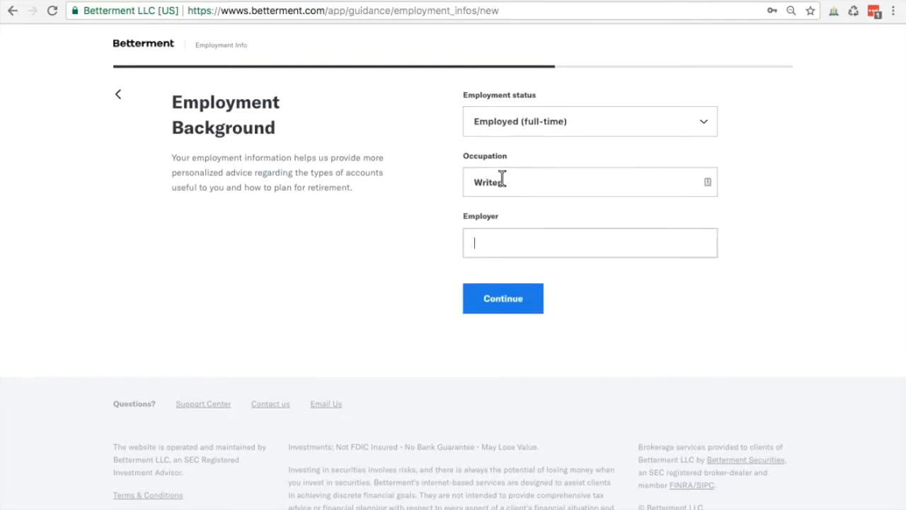
pyautogui.click(502, 298)
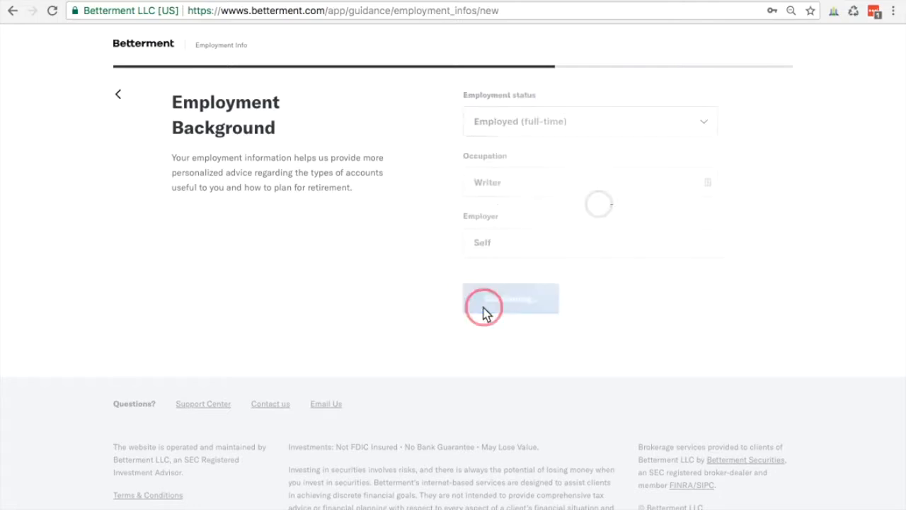
pyautogui.click(511, 298)
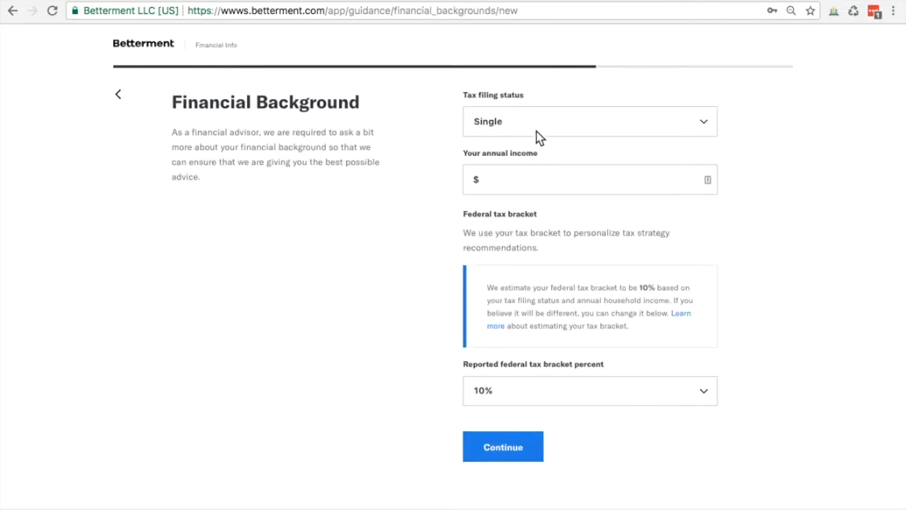
# Submit financial background with Head of Household filing status and annual income.
pyautogui.click(590, 121)
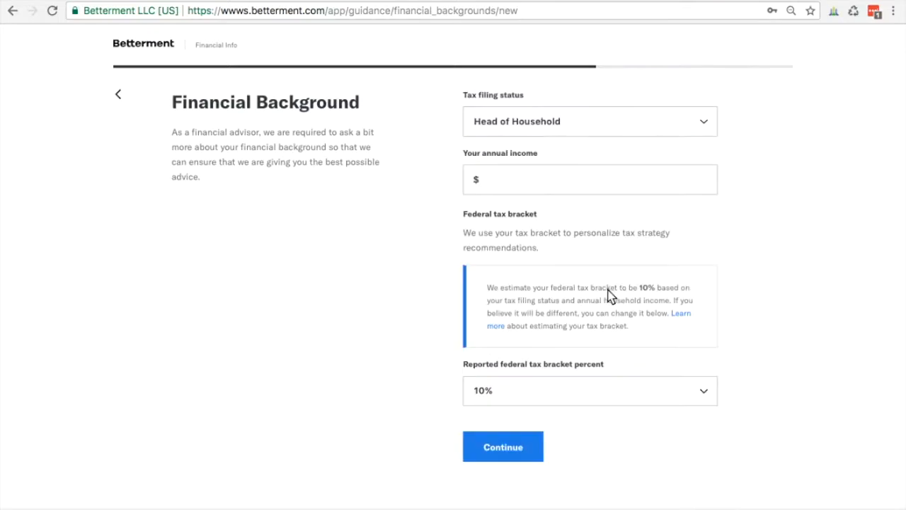
pyautogui.click(589, 179)
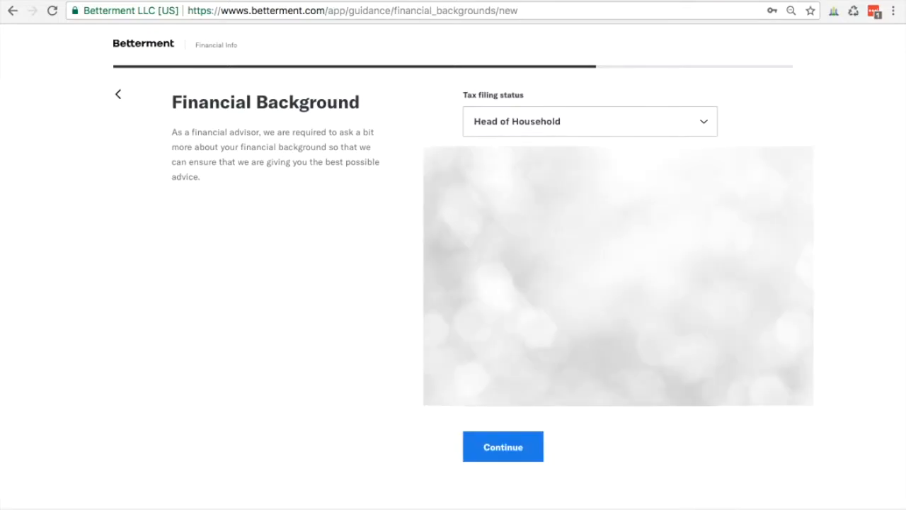
pyautogui.moveTo(644, 415)
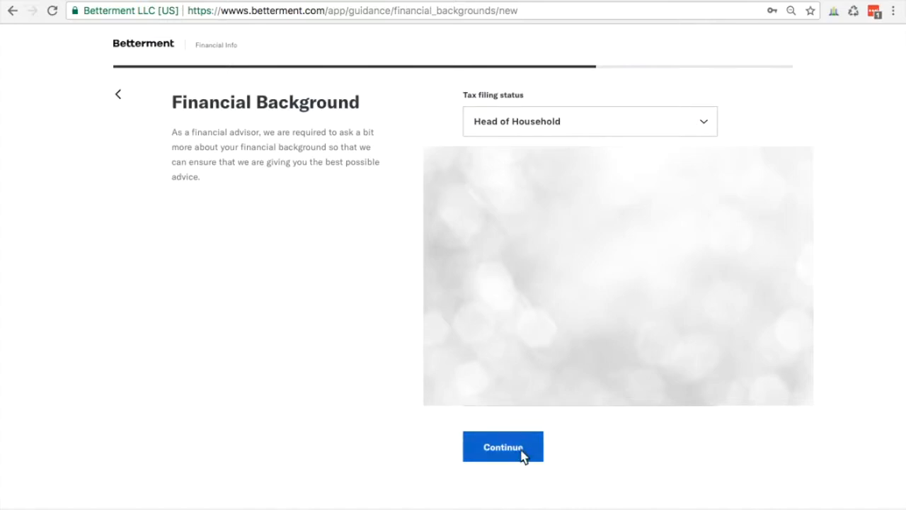
pyautogui.click(502, 447)
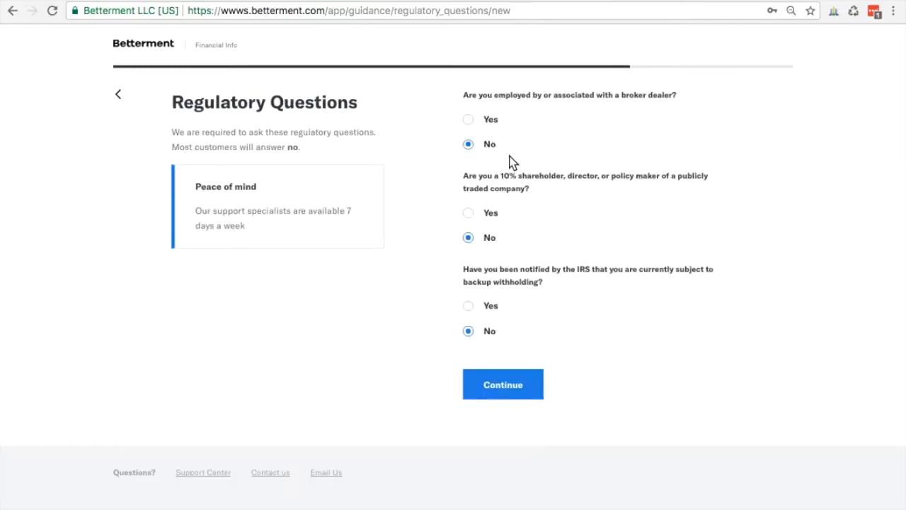
pyautogui.moveTo(610, 265)
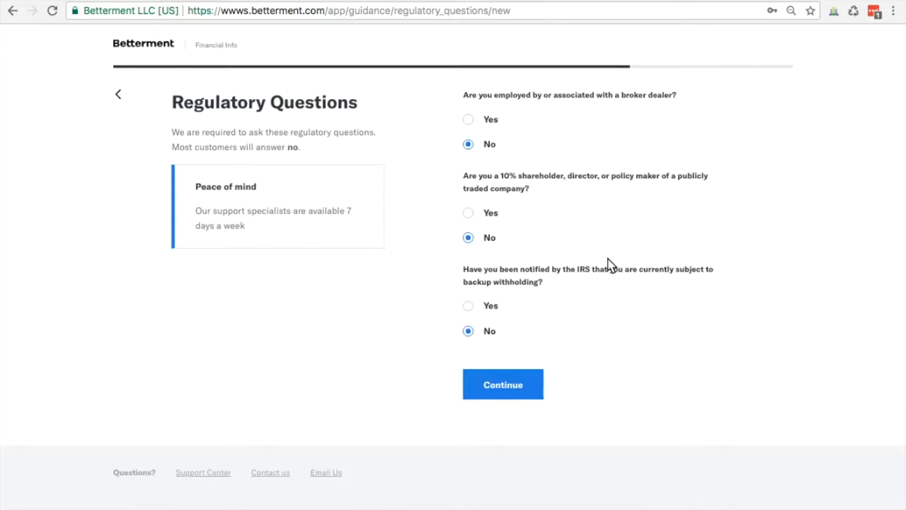
# Keep all three regulatory answers at No and continue to Account Security.
pyautogui.scroll(-3)
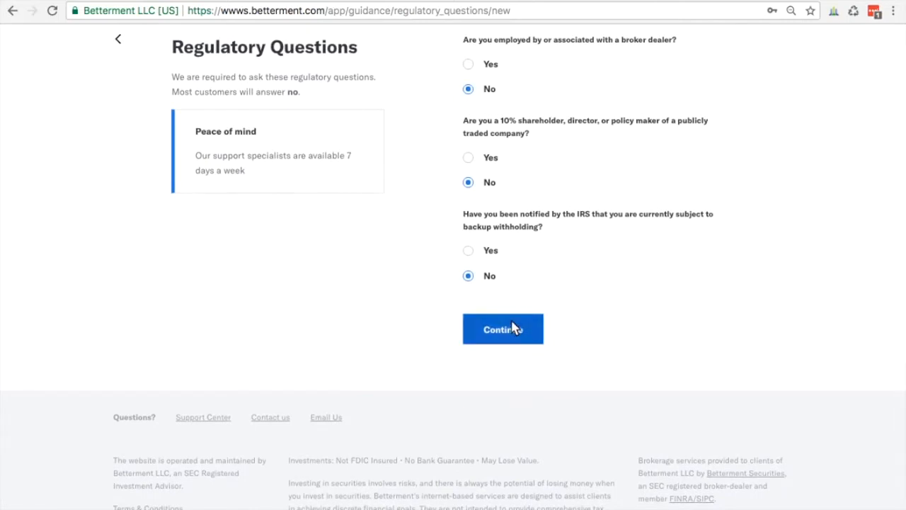
pyautogui.click(502, 329)
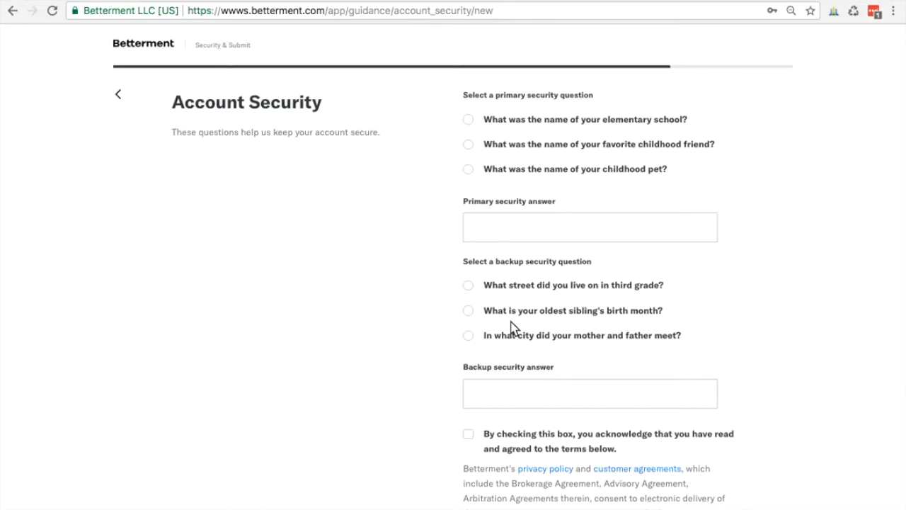
pyautogui.moveTo(312, 253)
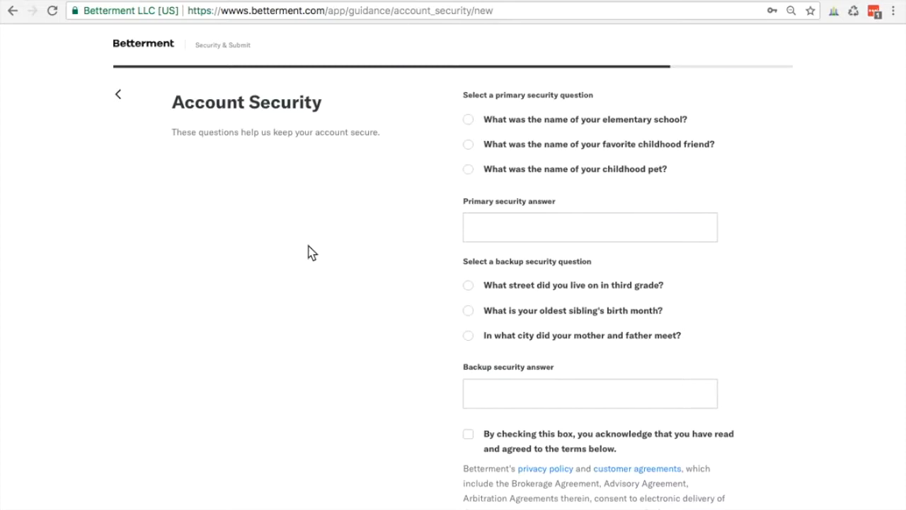
pyautogui.moveTo(525, 118)
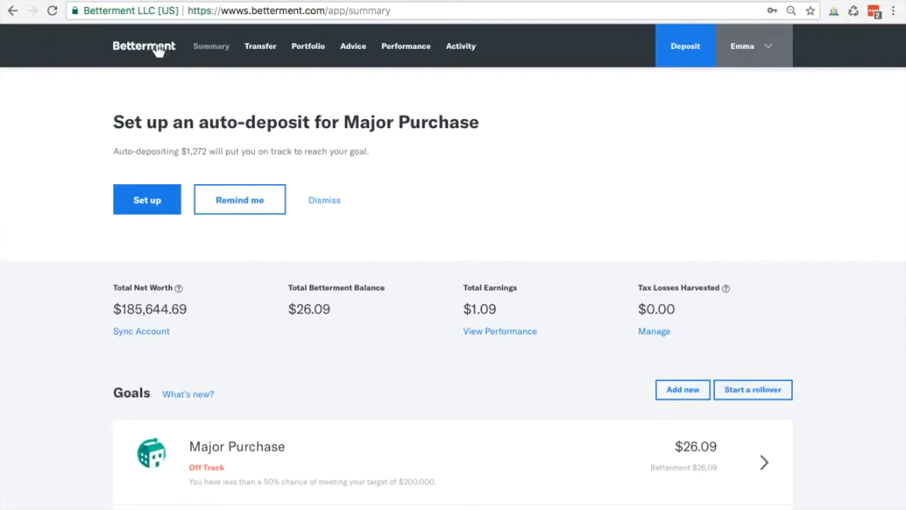
pyautogui.moveTo(176, 187)
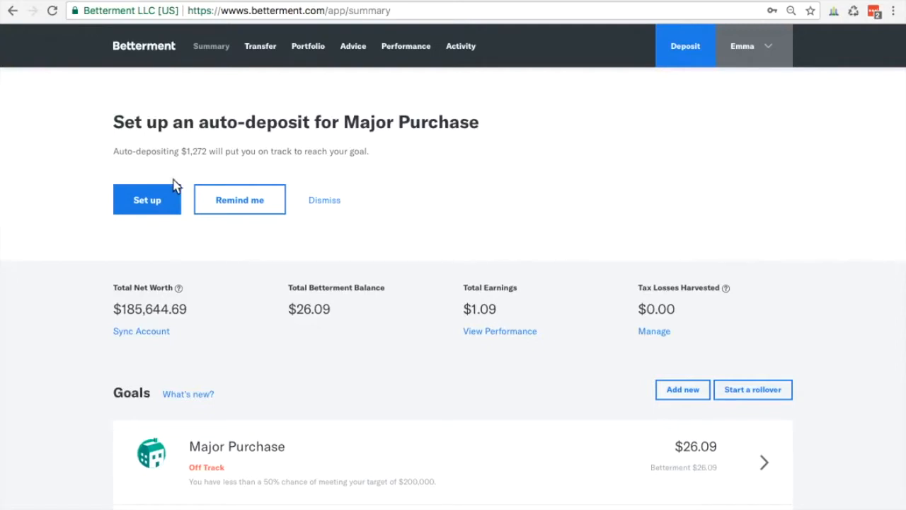
# Scroll down to the Goals section of the Summary page and choose Add new.
pyautogui.scroll(-3)
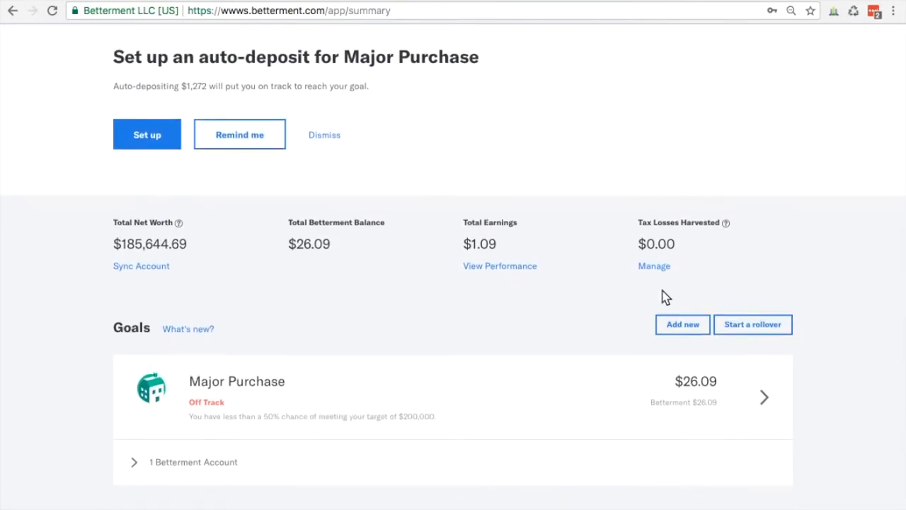
pyautogui.click(682, 325)
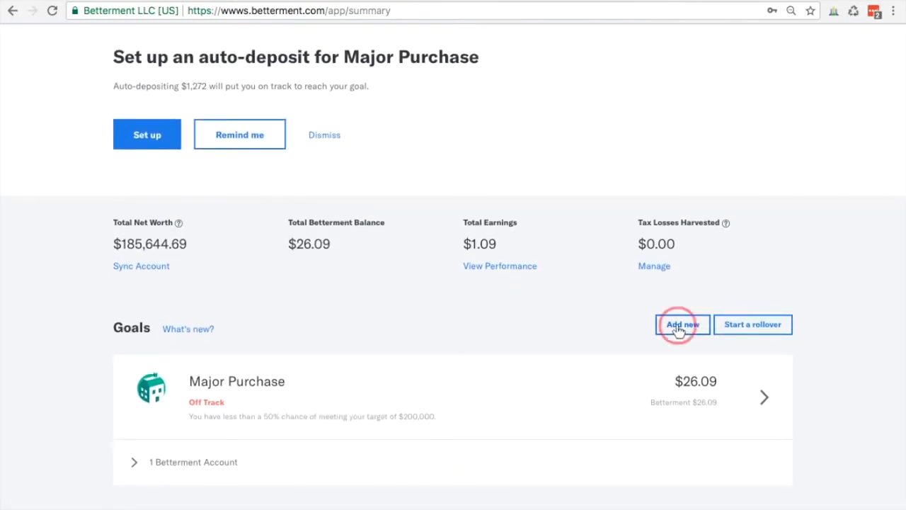
pyautogui.click(681, 325)
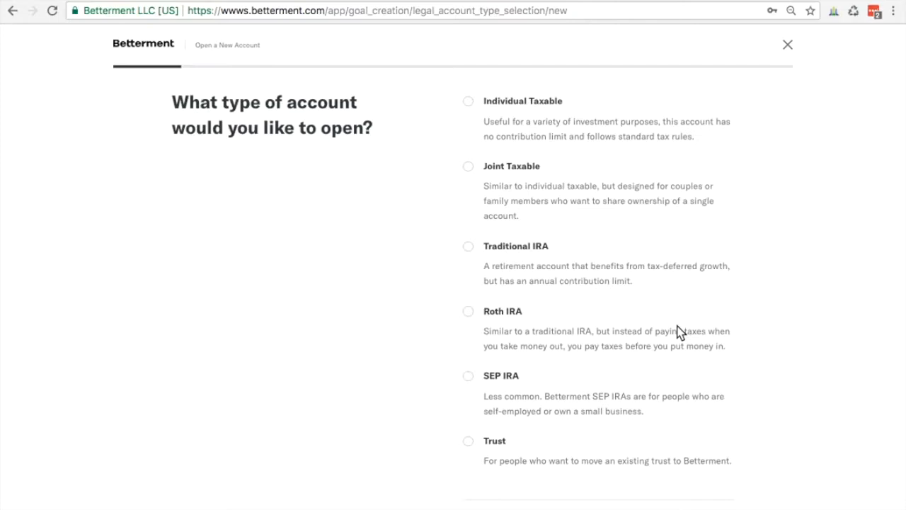
# Choose Individual Taxable as the new account type and confirm it.
pyautogui.scroll(-3)
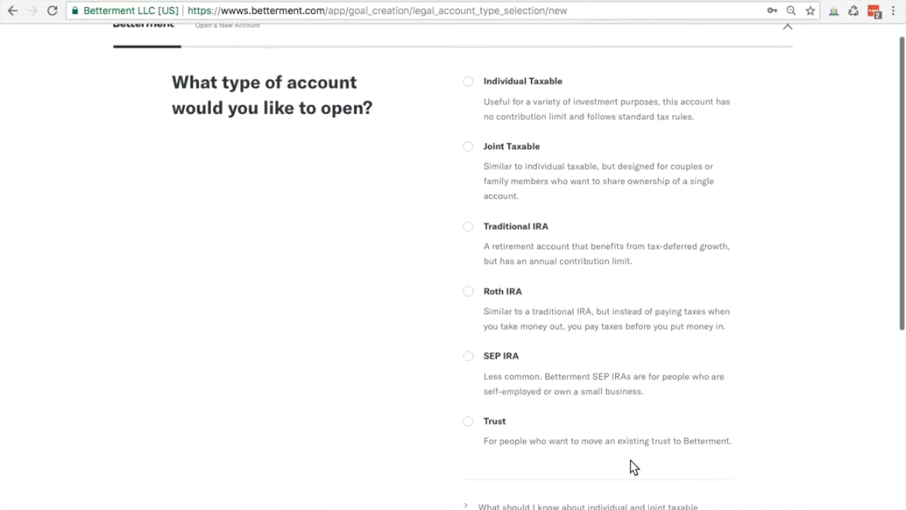
pyautogui.scroll(-3)
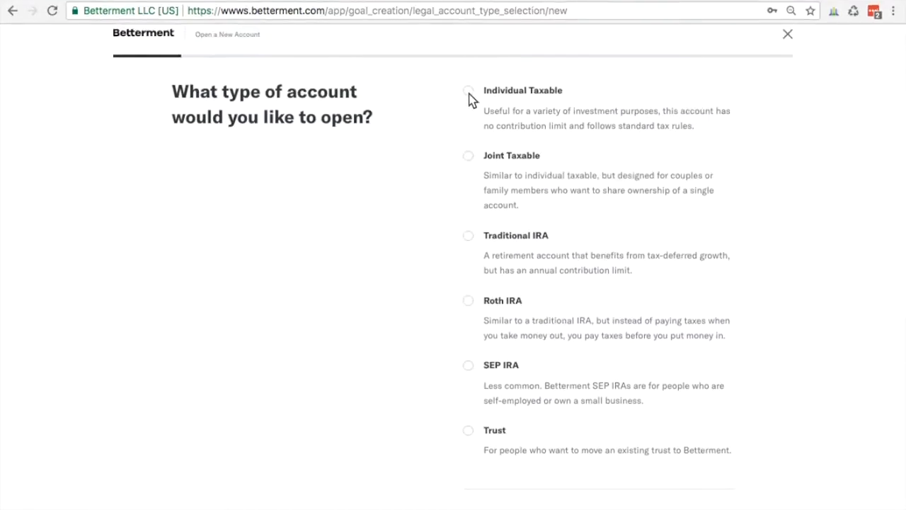
pyautogui.click(468, 91)
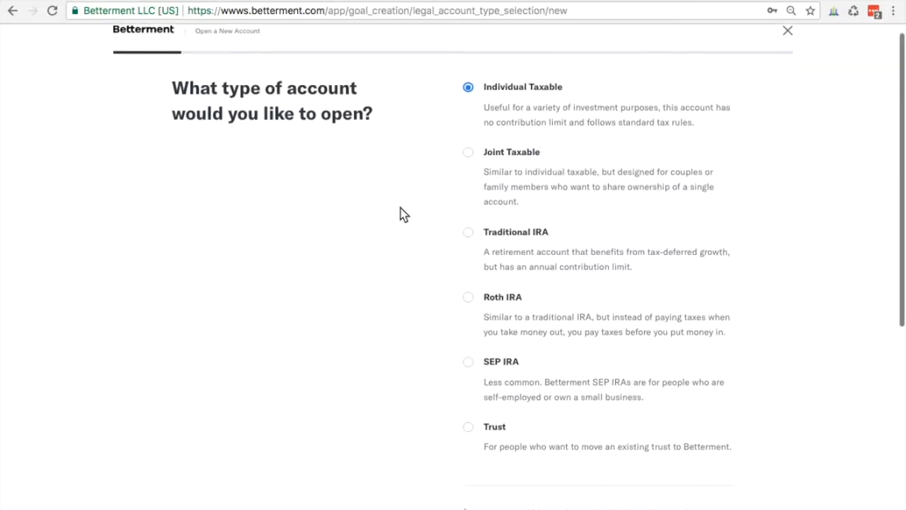
pyautogui.scroll(-3)
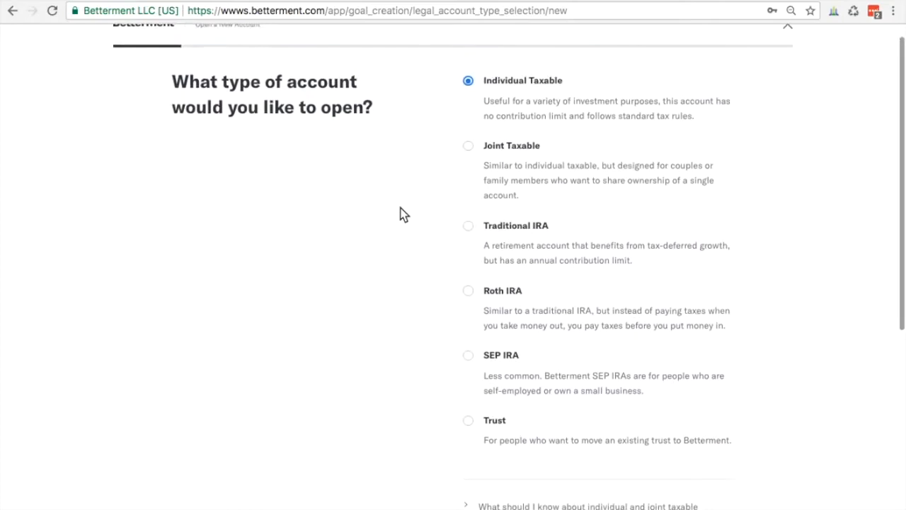
pyautogui.scroll(-3)
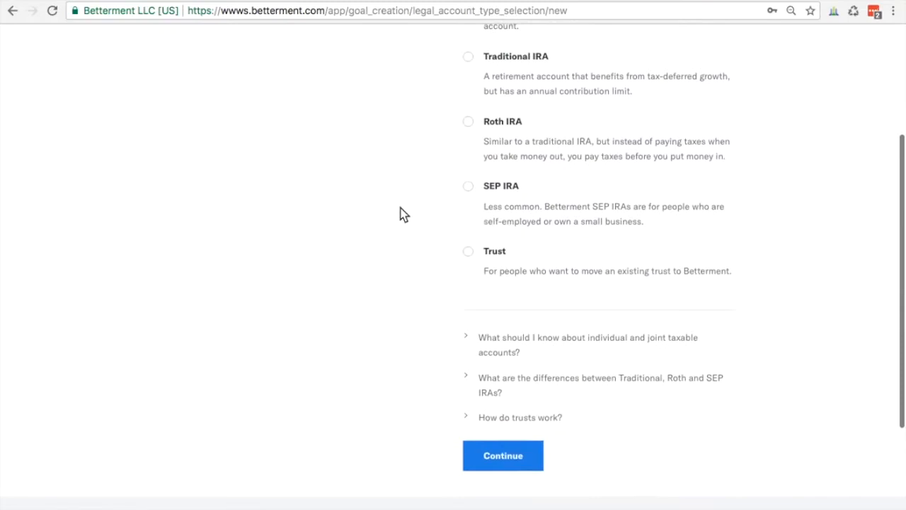
pyautogui.moveTo(460, 416)
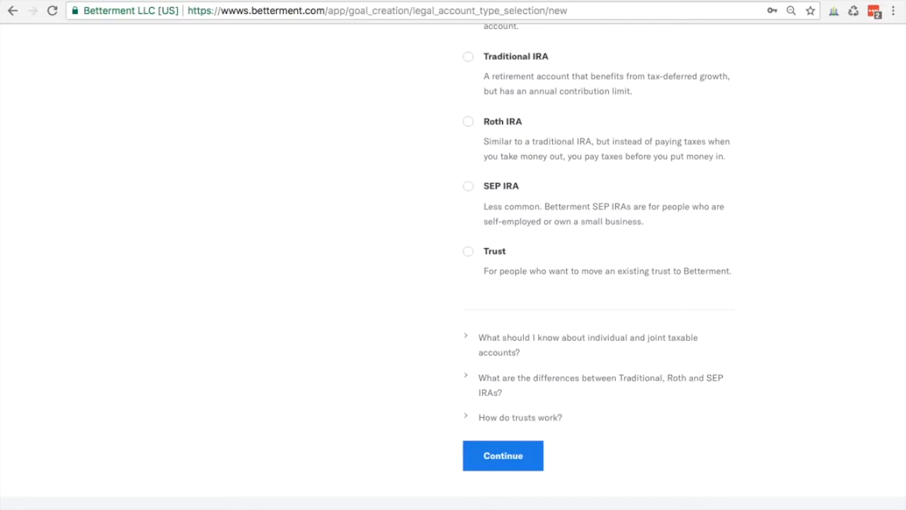
pyautogui.click(503, 456)
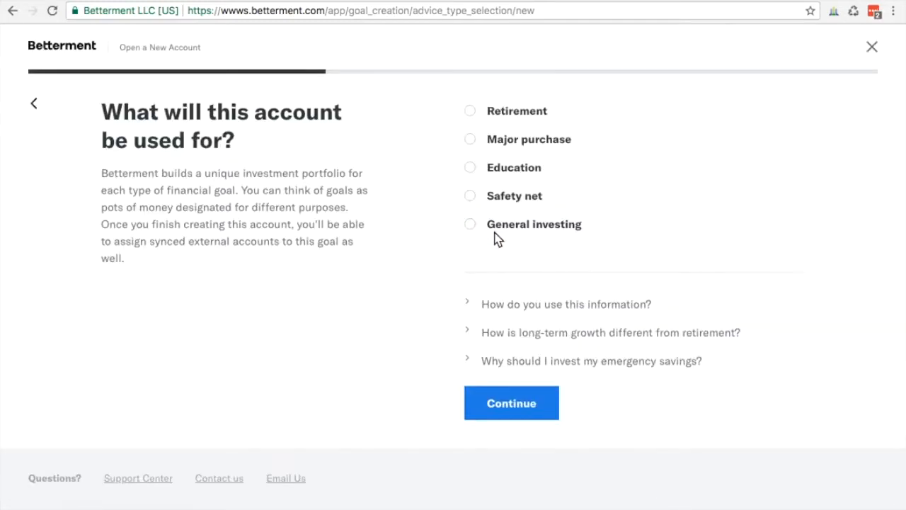
# Select Safety net as the account's purpose and continue.
pyautogui.click(469, 196)
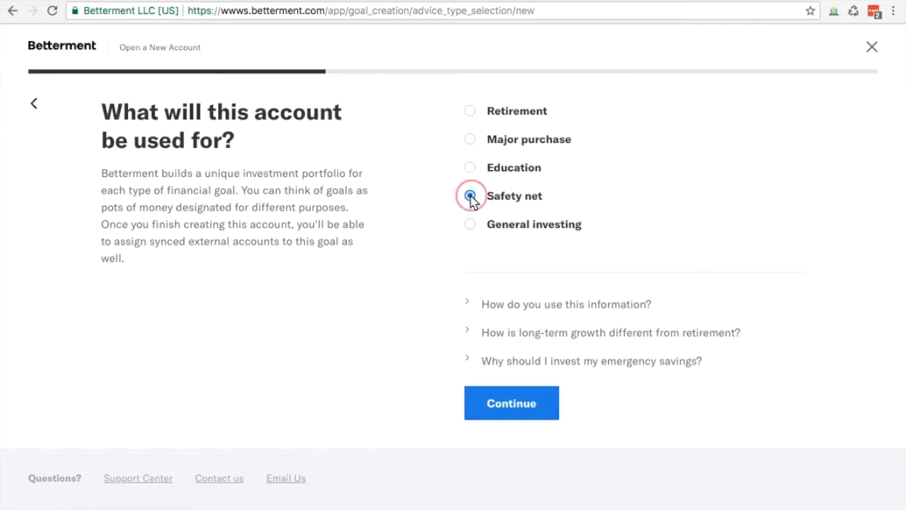
pyautogui.click(511, 403)
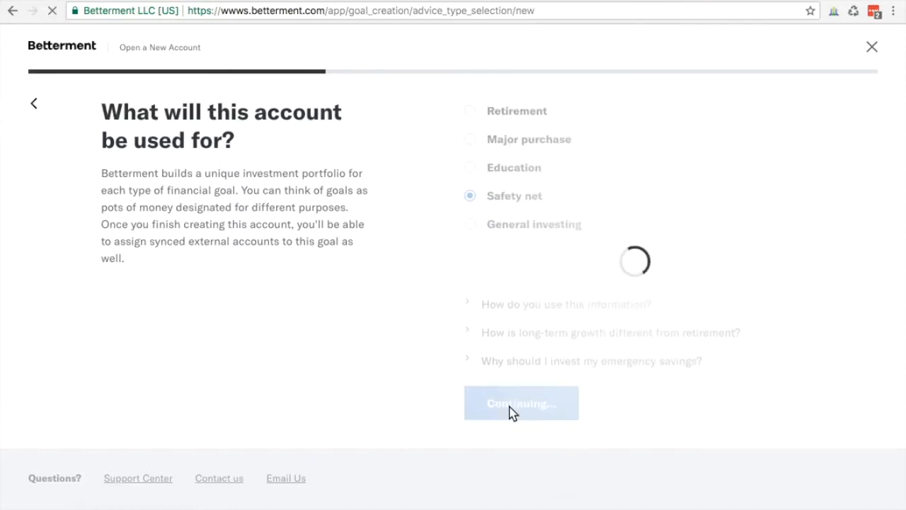
pyautogui.click(521, 402)
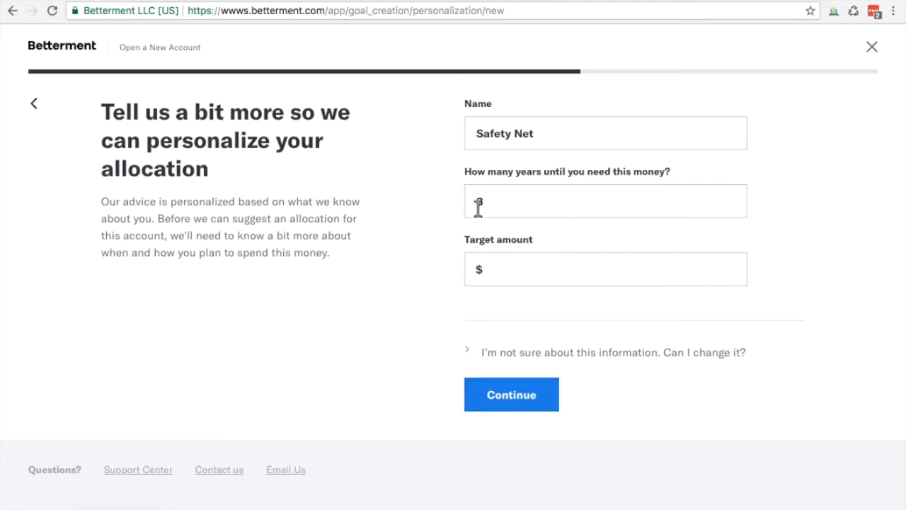
# Enter a 3-year timeframe and a $20,000 target amount for the Safety Net goal, then continue.
pyautogui.write('3')
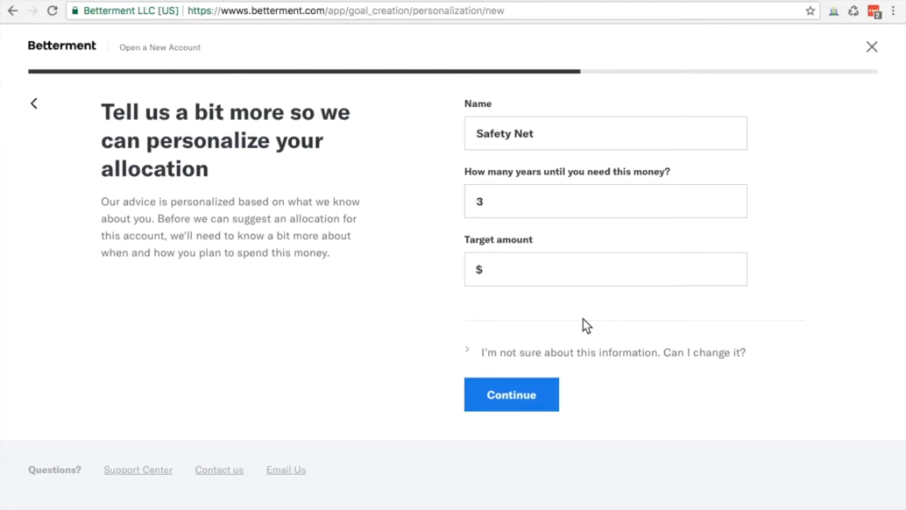
pyautogui.scroll(-3)
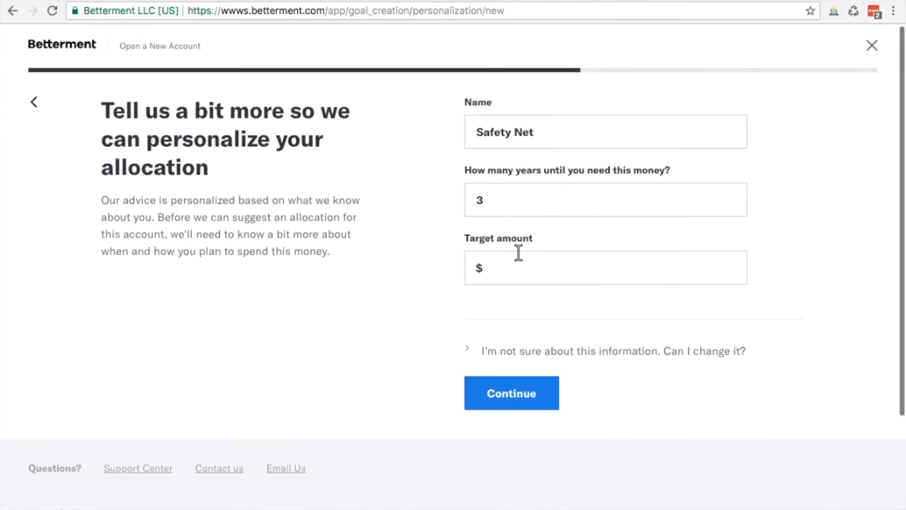
pyautogui.write('2')
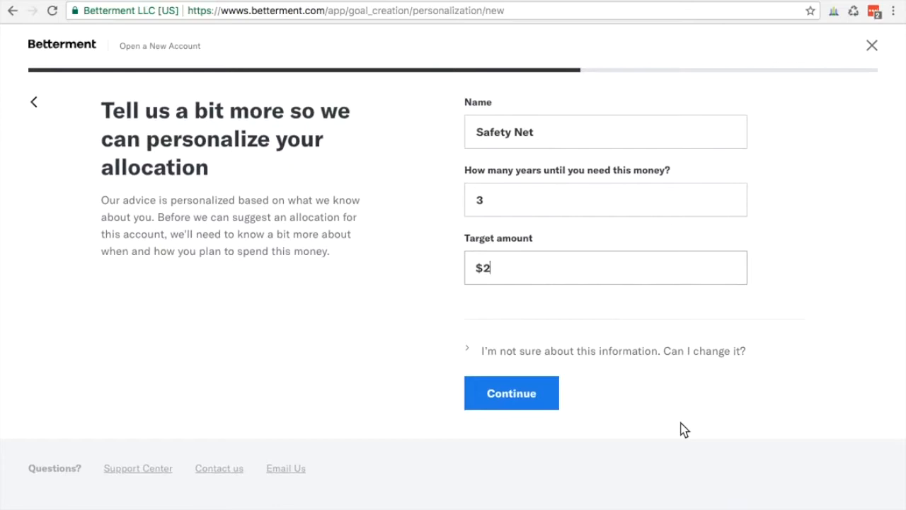
pyautogui.write(',000')
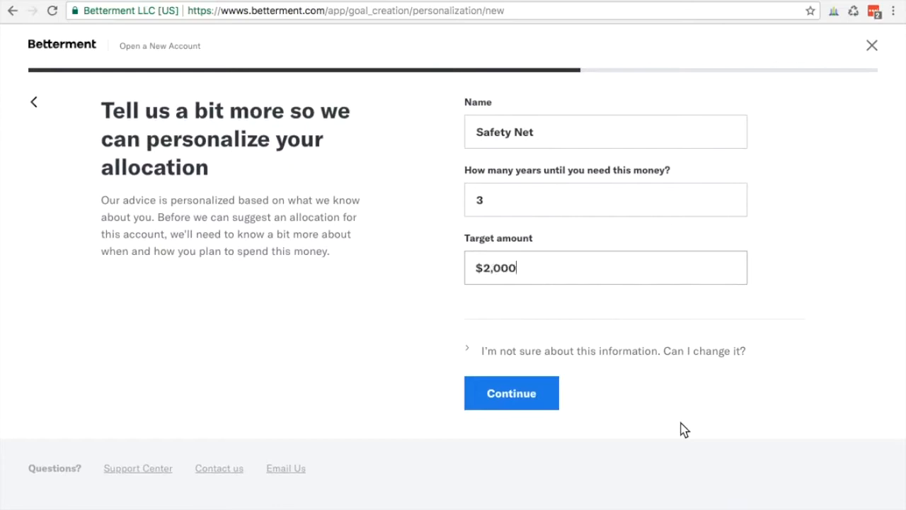
pyautogui.click(511, 393)
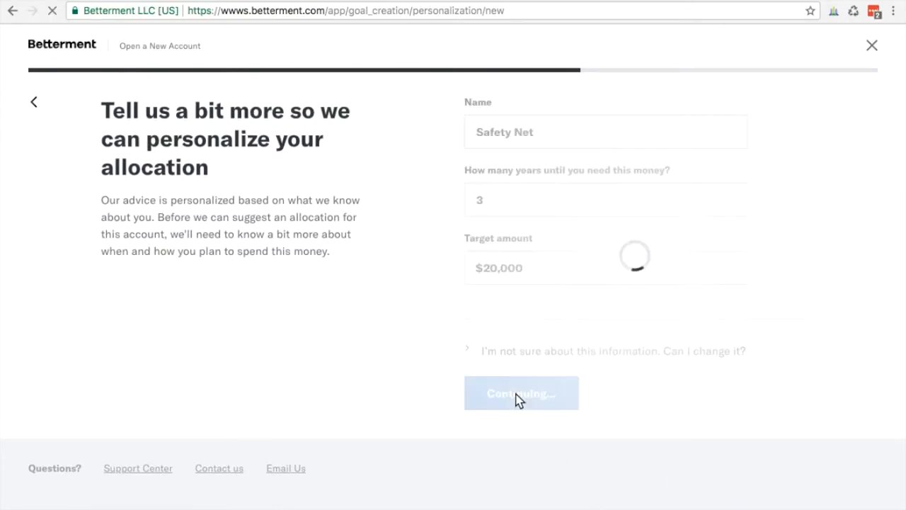
pyautogui.click(521, 393)
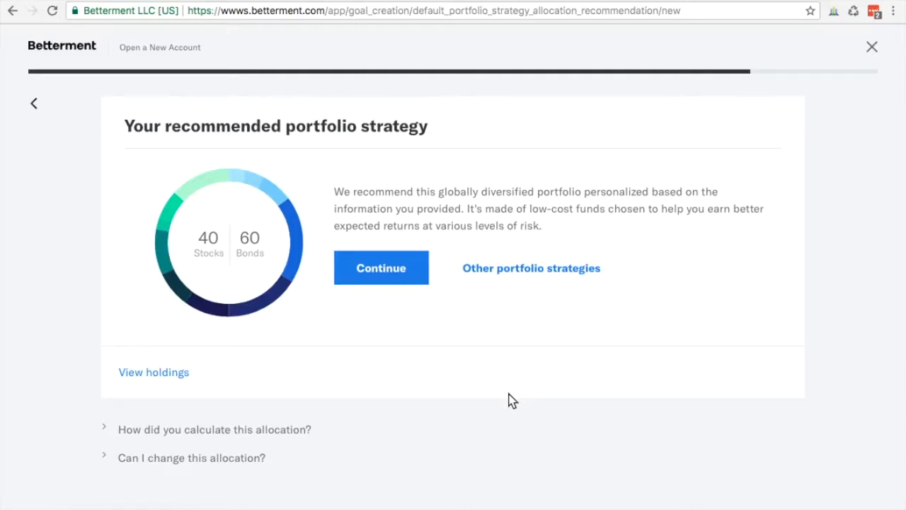
pyautogui.moveTo(508, 400)
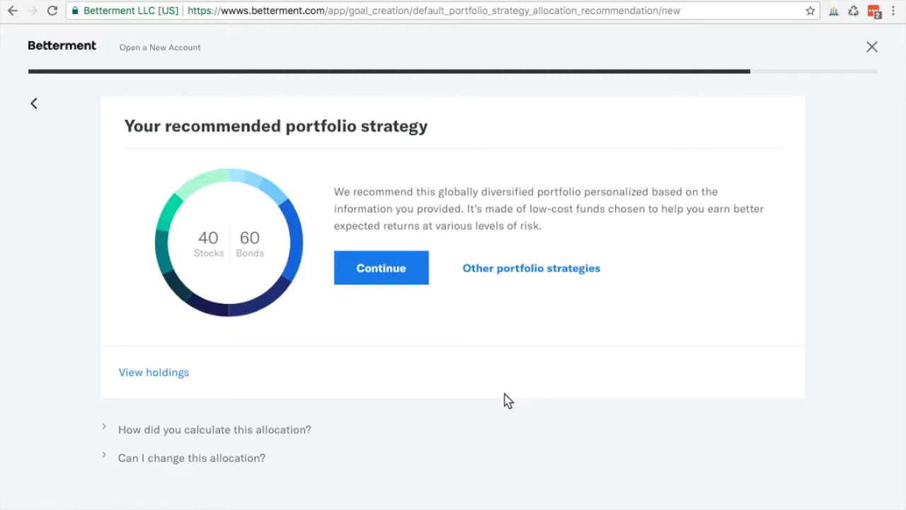
pyautogui.moveTo(501, 400)
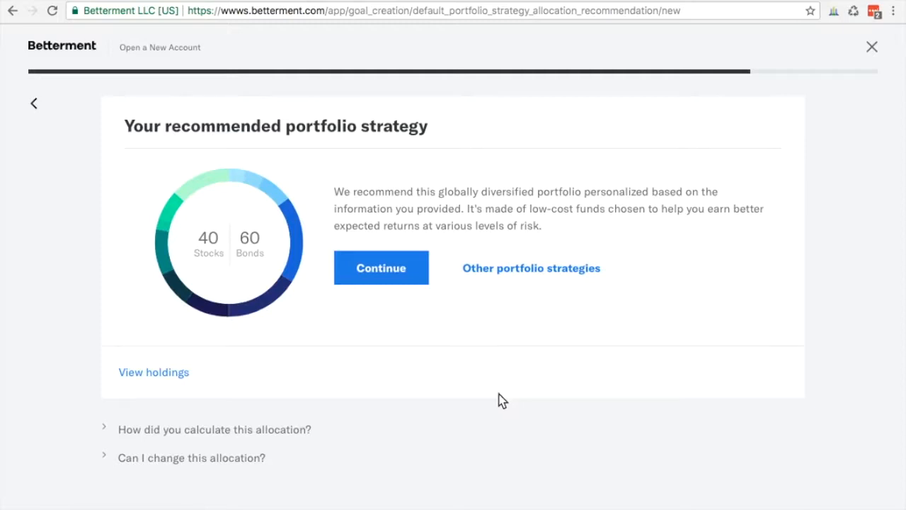
pyautogui.moveTo(497, 400)
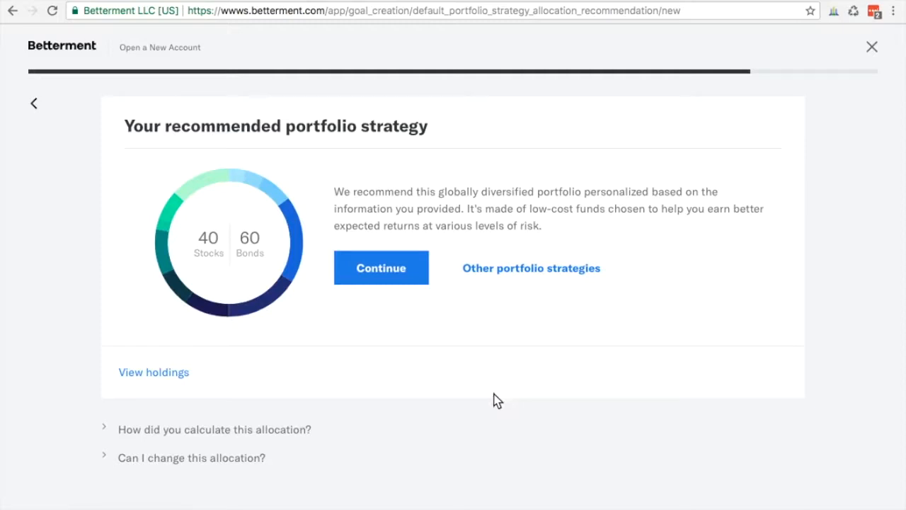
pyautogui.moveTo(493, 400)
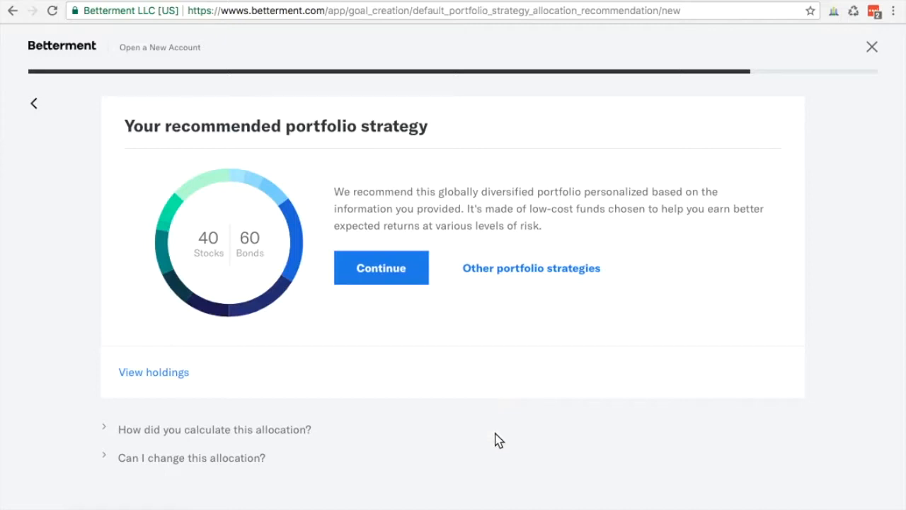
# Scroll past the 40/60 recommendation and follow 'Other portfolio strategies'.
pyautogui.scroll(-3)
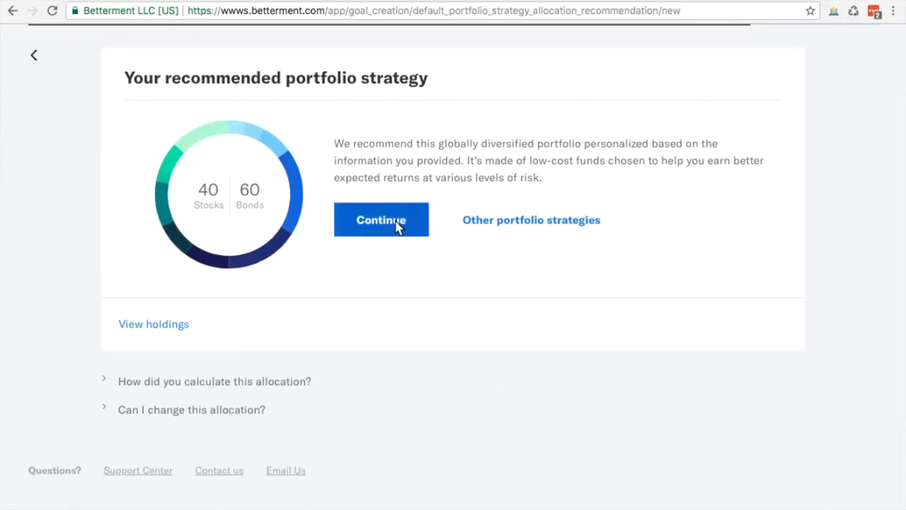
pyautogui.moveTo(531, 220)
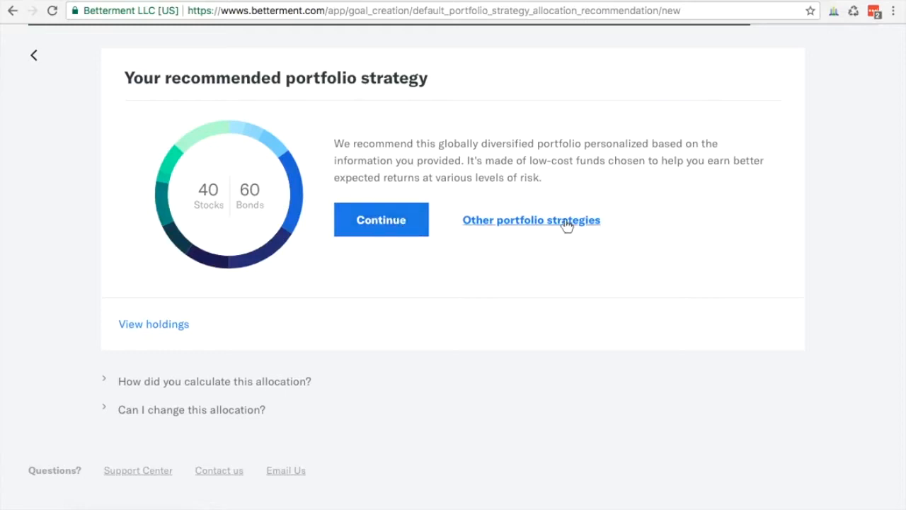
pyautogui.click(531, 220)
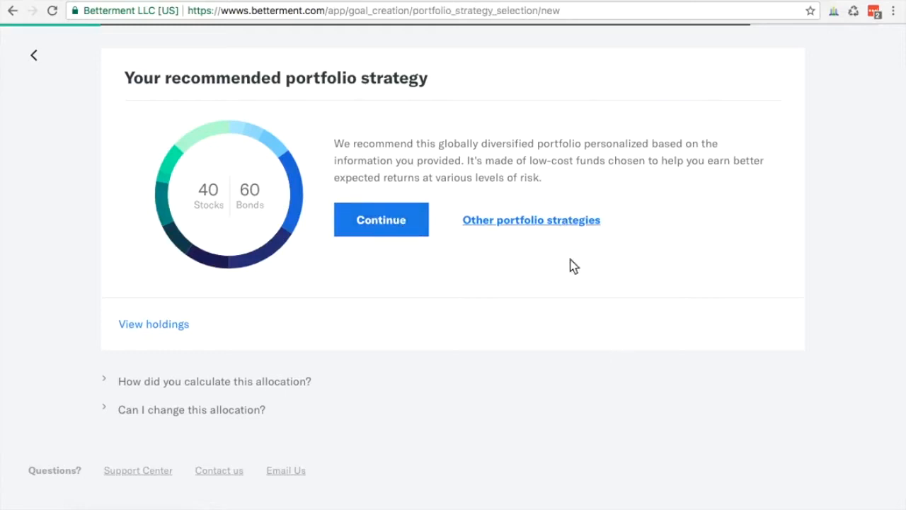
pyautogui.moveTo(486, 405)
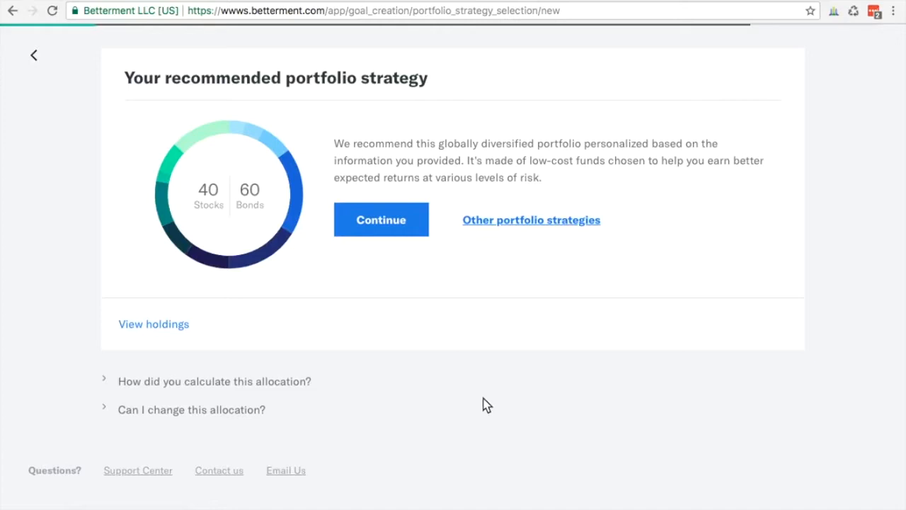
# Browse the strategy cards and select the 40/60 Betterment portfolio from its details popup.
pyautogui.click(531, 220)
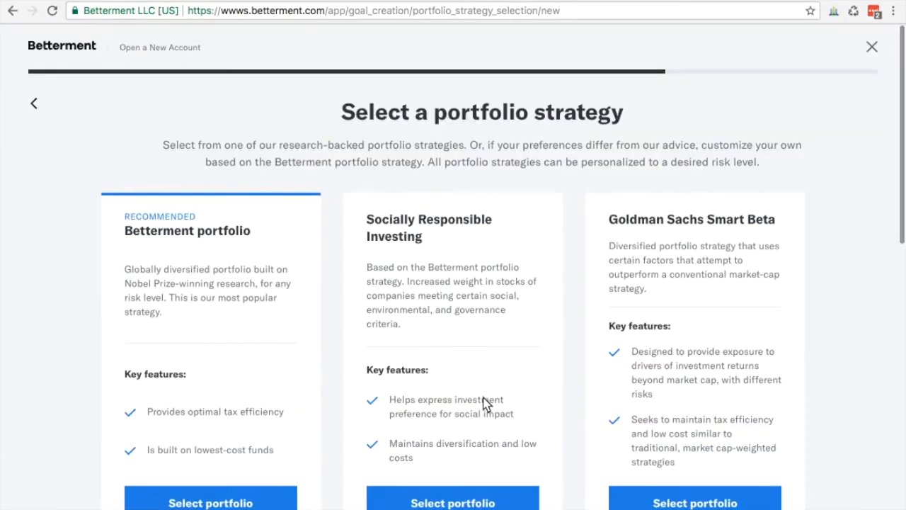
pyautogui.scroll(-3)
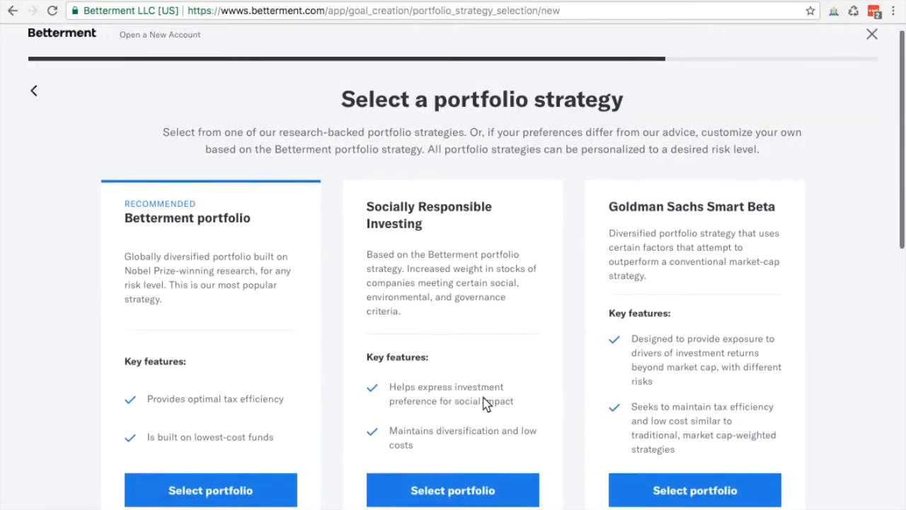
pyautogui.scroll(-3)
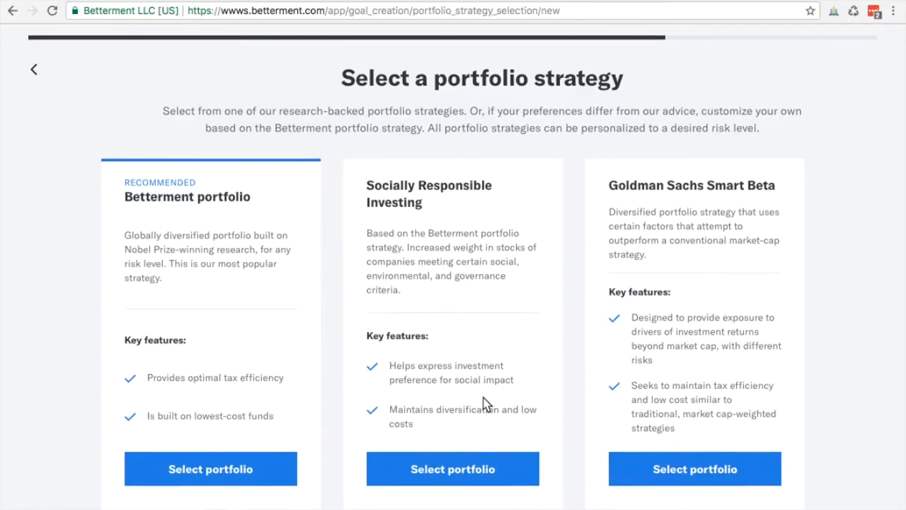
pyautogui.scroll(-3)
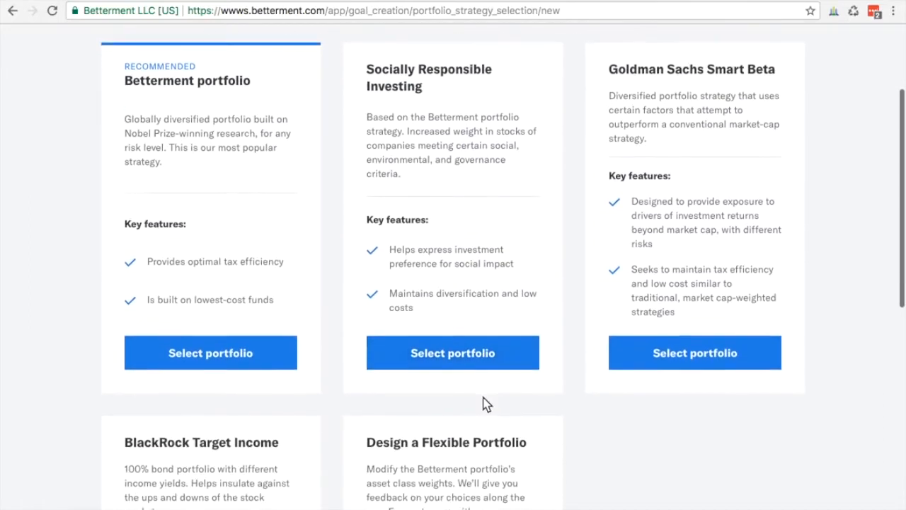
pyautogui.scroll(-3)
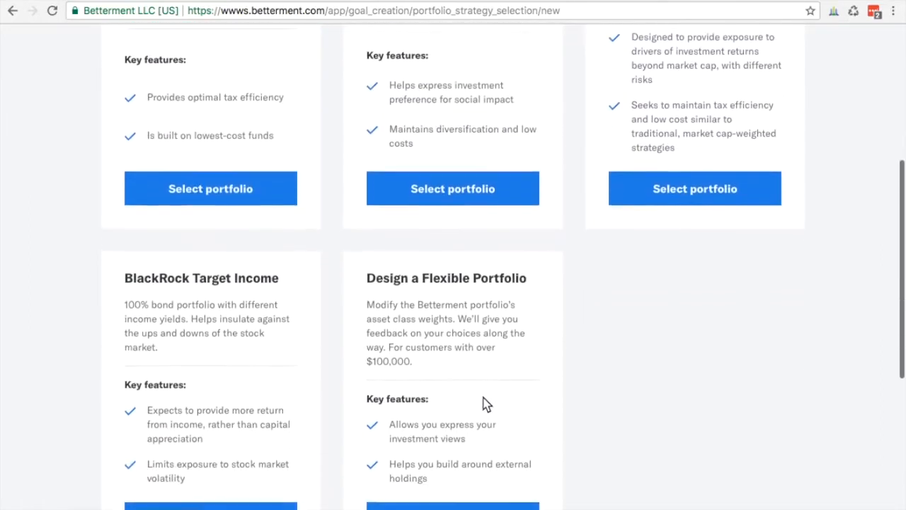
pyautogui.scroll(-3)
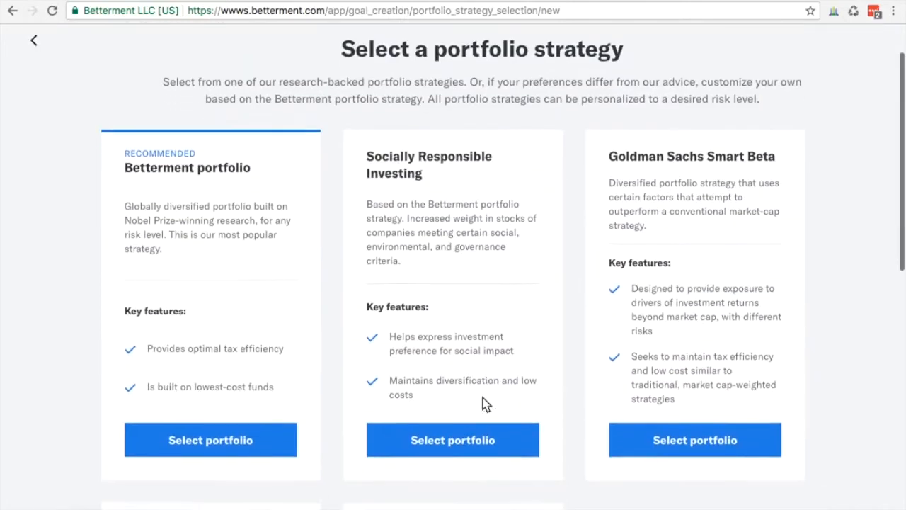
pyautogui.scroll(-3)
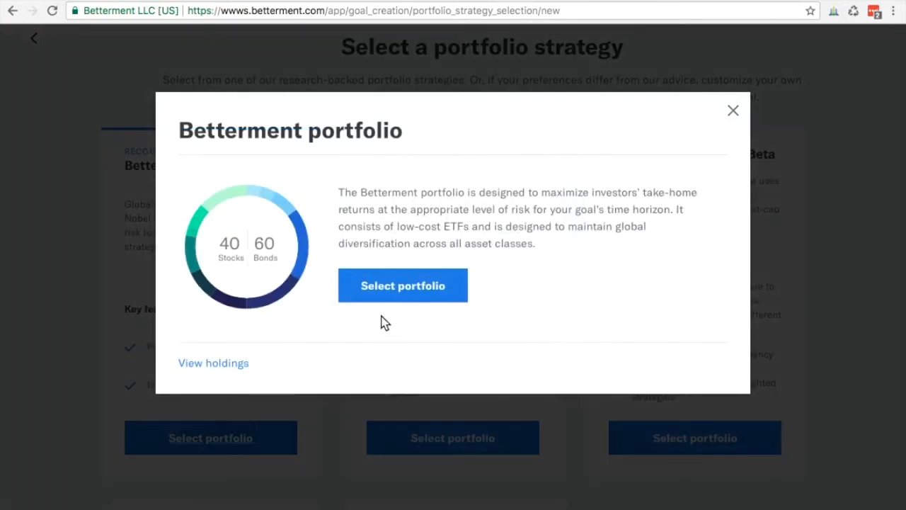
pyautogui.click(403, 286)
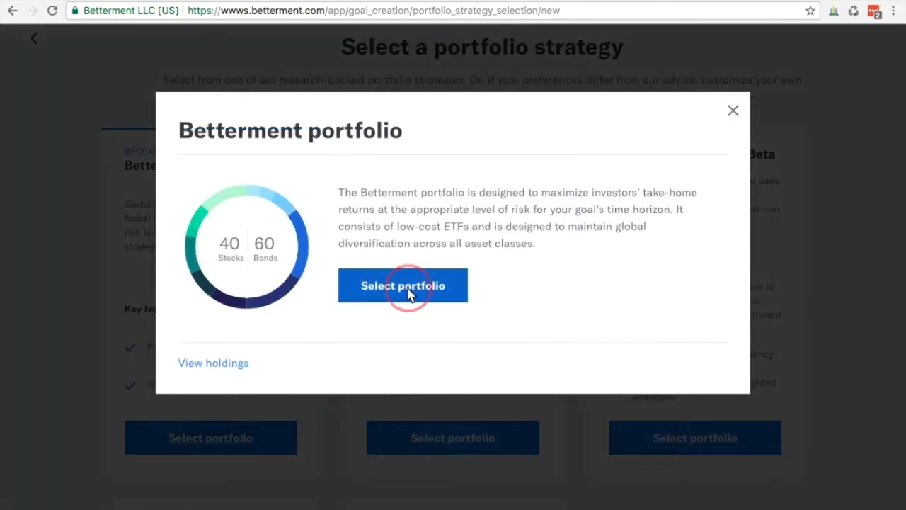
pyautogui.click(402, 285)
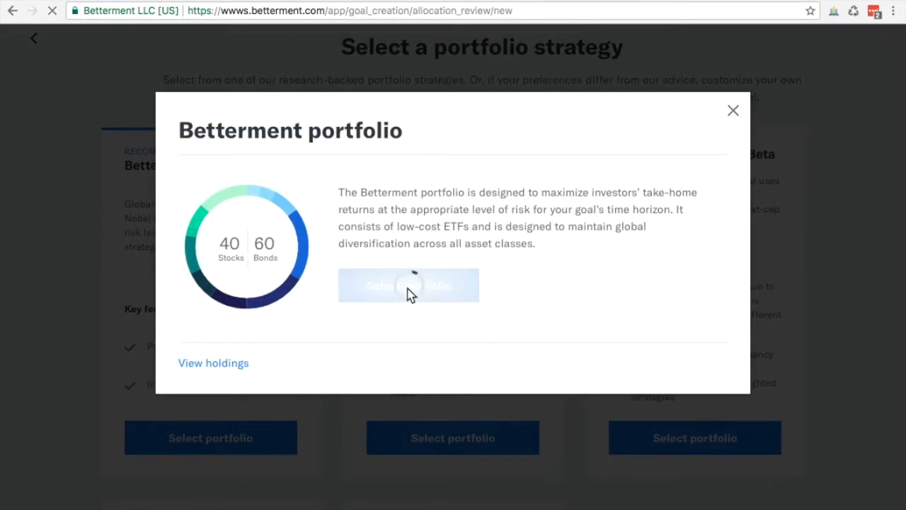
# Keep the risk slider at Moderate (40% stocks), review the projection chart, and continue.
pyautogui.click(409, 284)
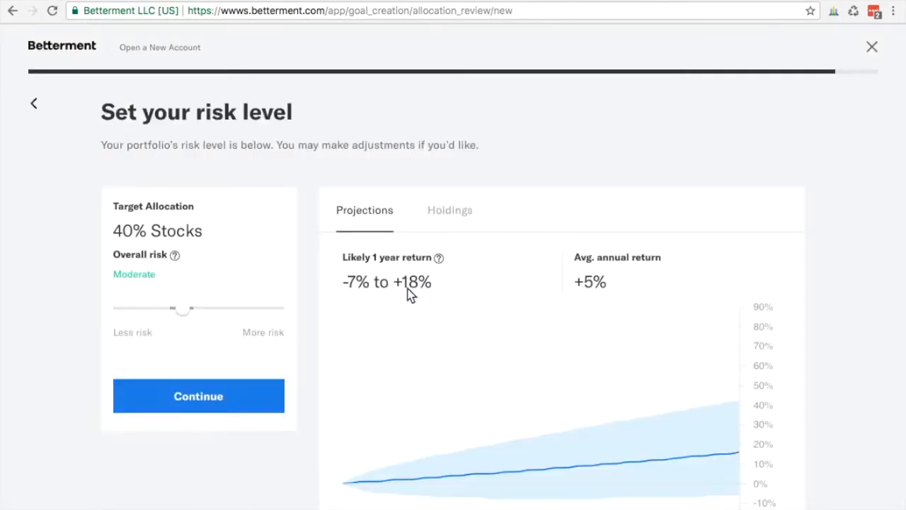
pyautogui.scroll(-3)
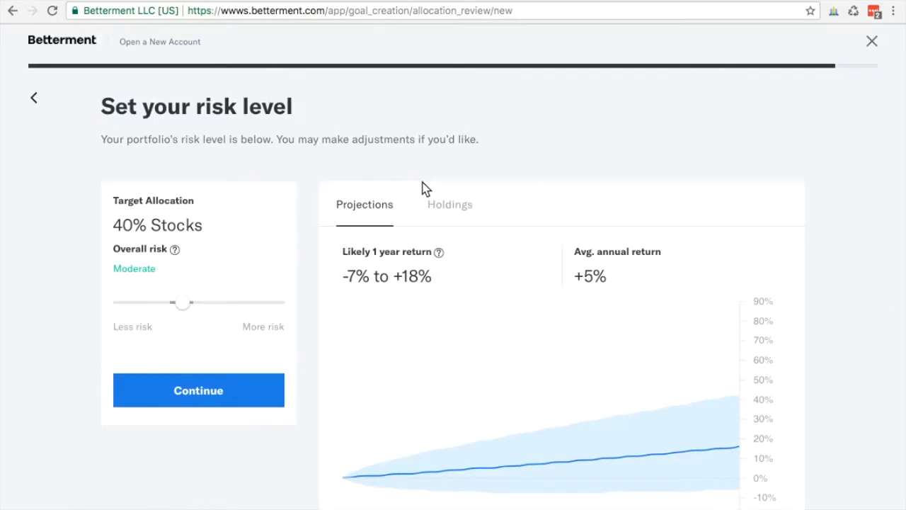
pyautogui.moveTo(591, 289)
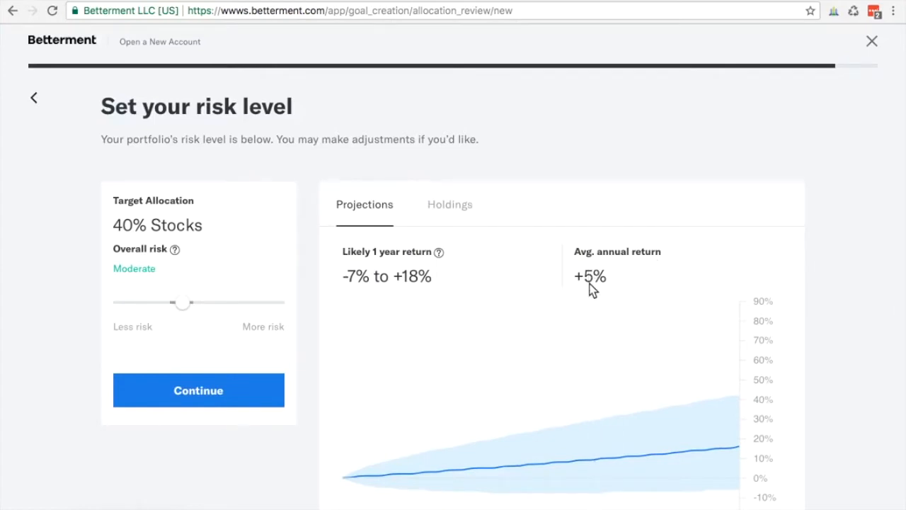
pyautogui.moveTo(605, 126)
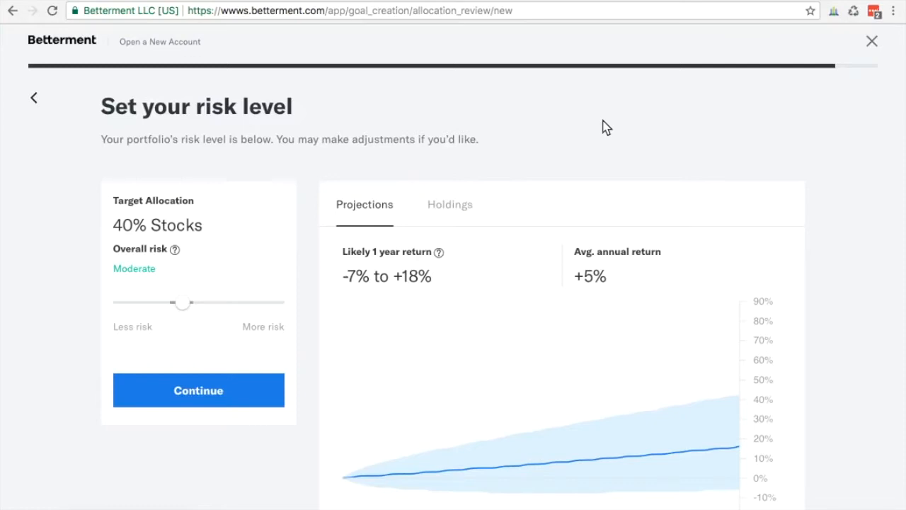
pyautogui.scroll(-3)
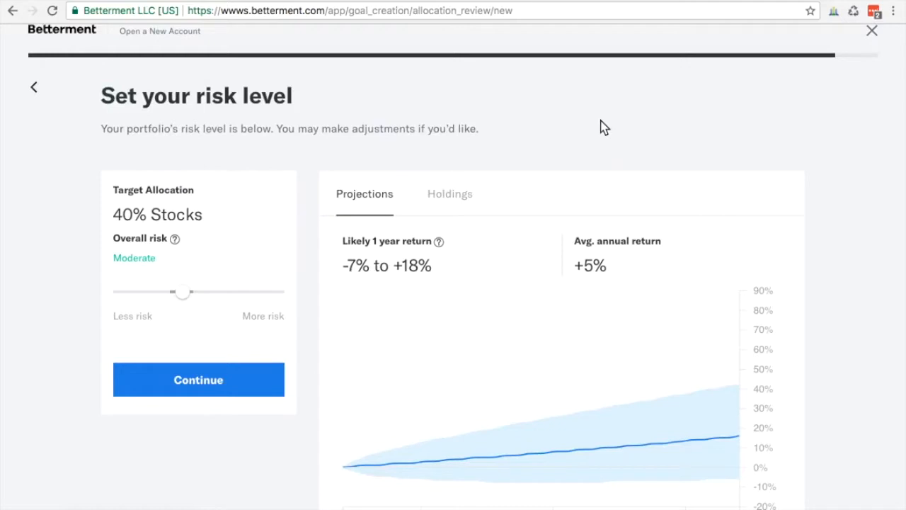
pyautogui.scroll(-3)
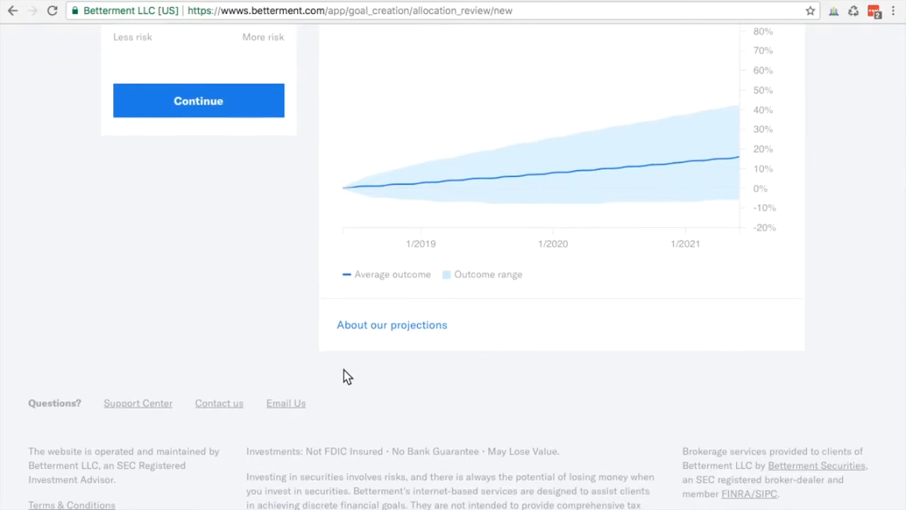
pyautogui.click(198, 100)
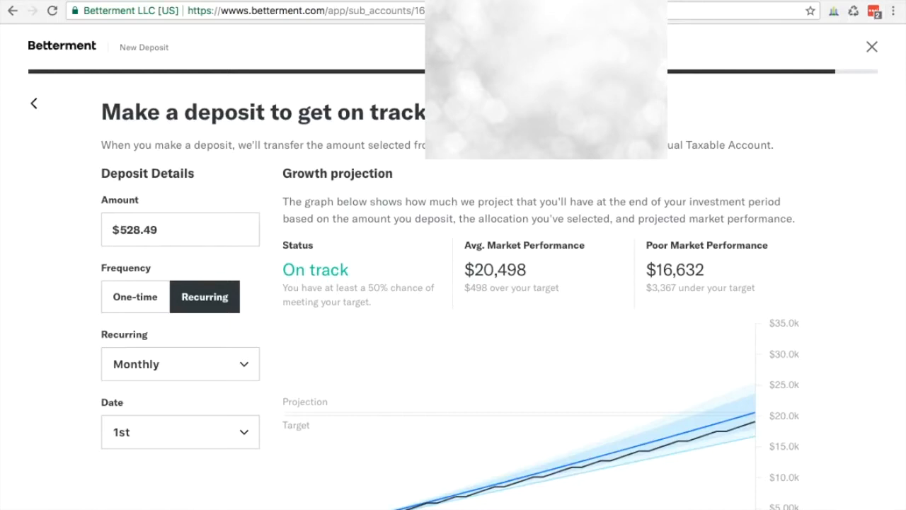
# Enter 1000 and submit the $1,000.00 deposit, then dismiss the success confirmation.
pyautogui.scroll(-3)
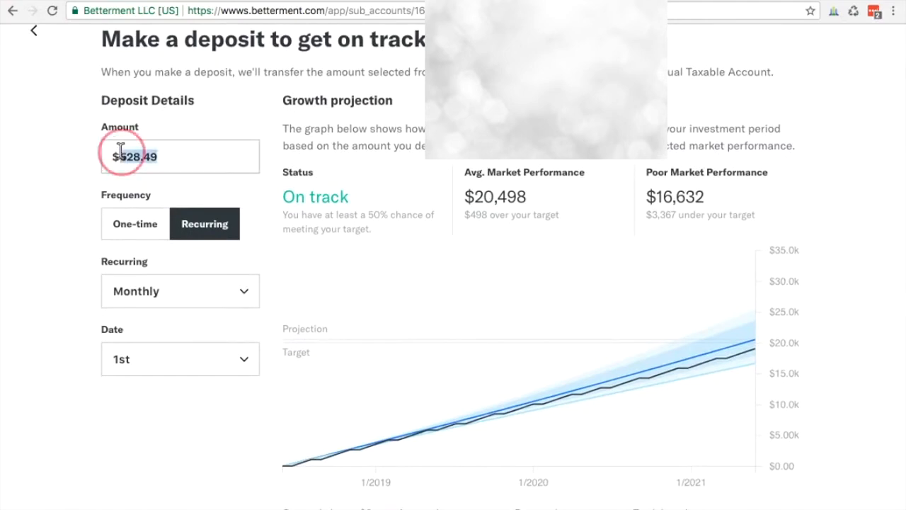
pyautogui.write('1000')
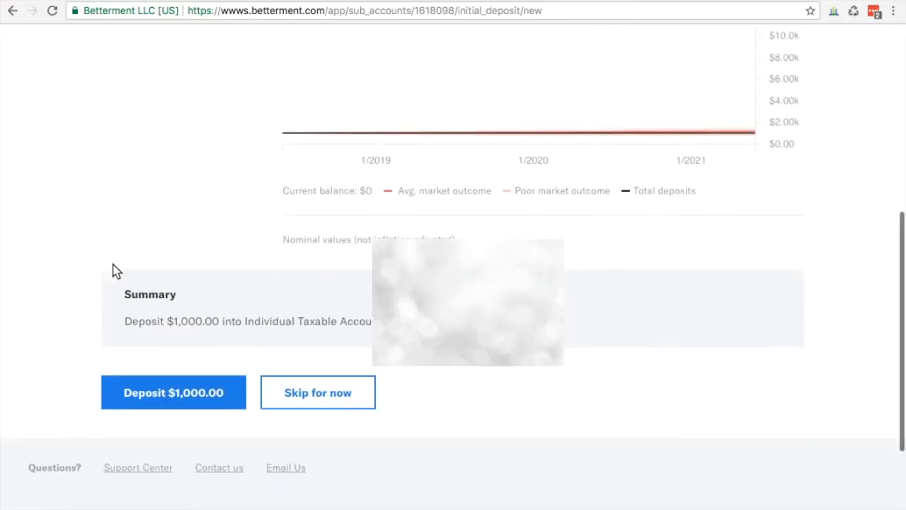
pyautogui.click(172, 392)
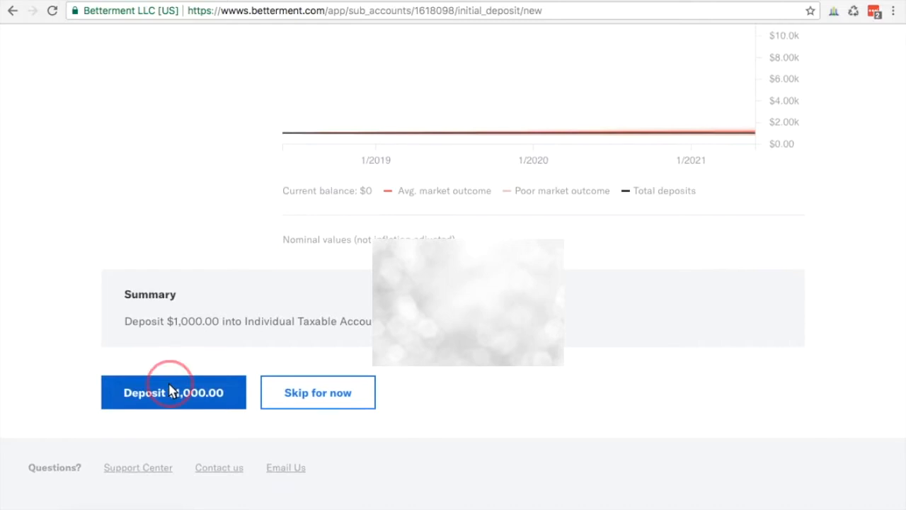
pyautogui.click(173, 393)
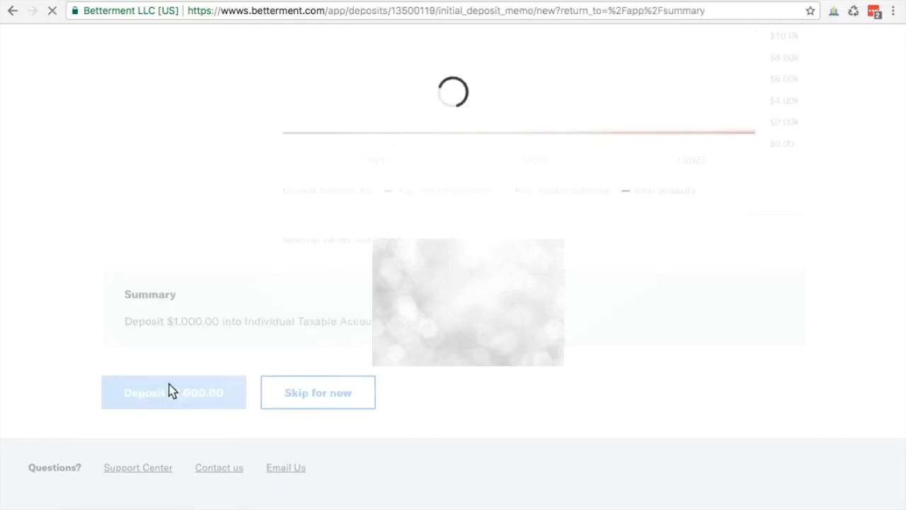
pyautogui.click(173, 392)
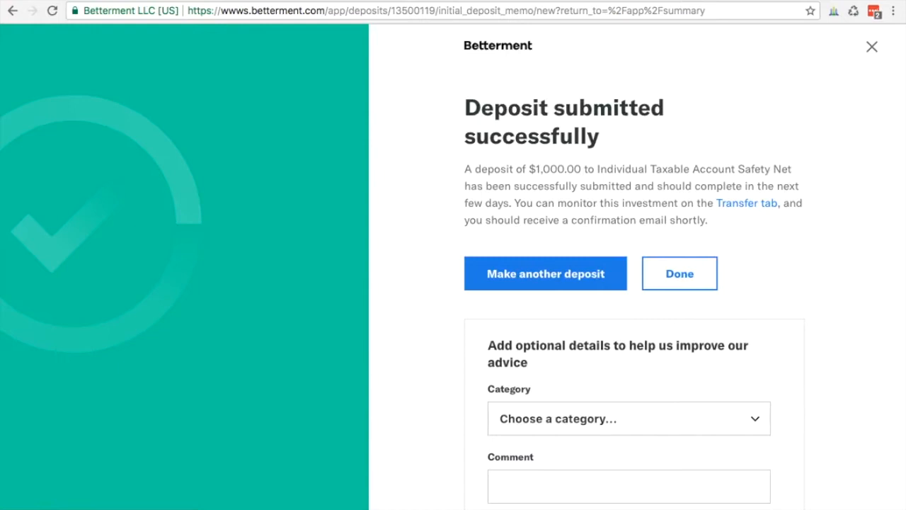
pyautogui.click(545, 273)
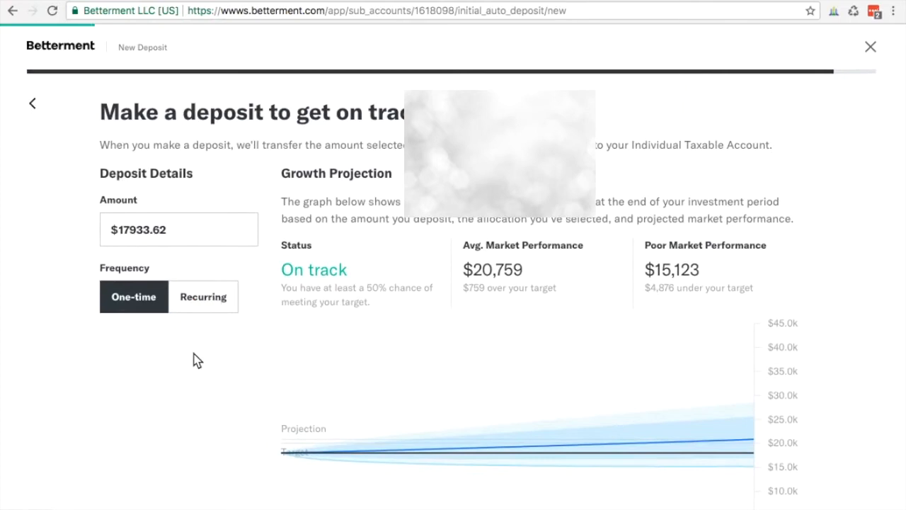
# Switch the deposit to Recurring, monthly on the 1st at $499.03, and scroll the projection.
pyautogui.click(204, 297)
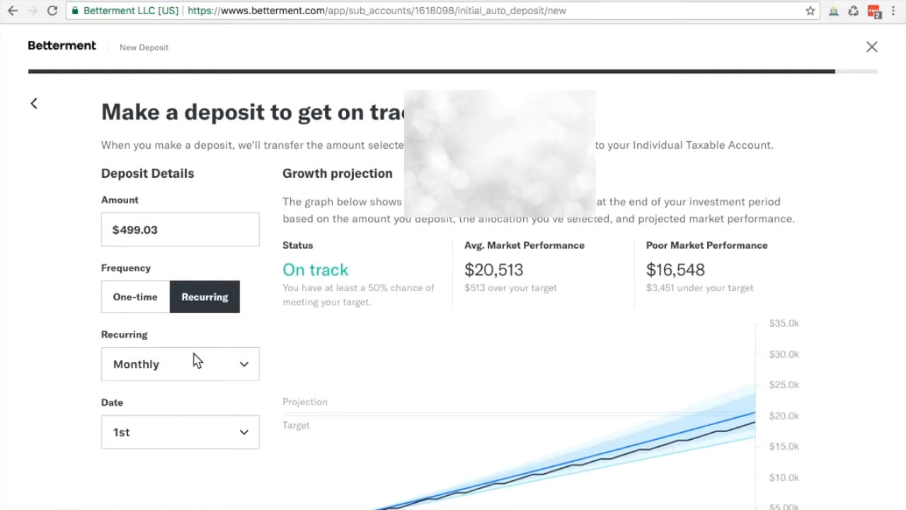
pyautogui.moveTo(60, 300)
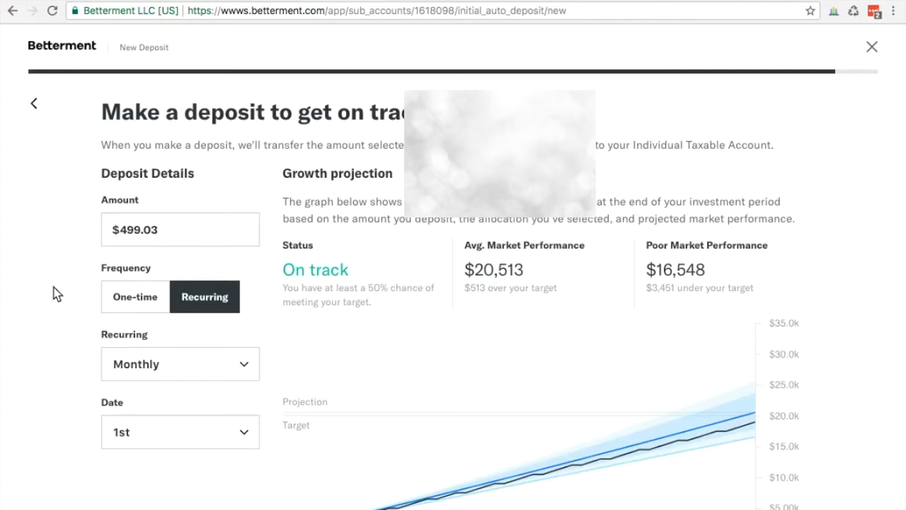
pyautogui.scroll(-3)
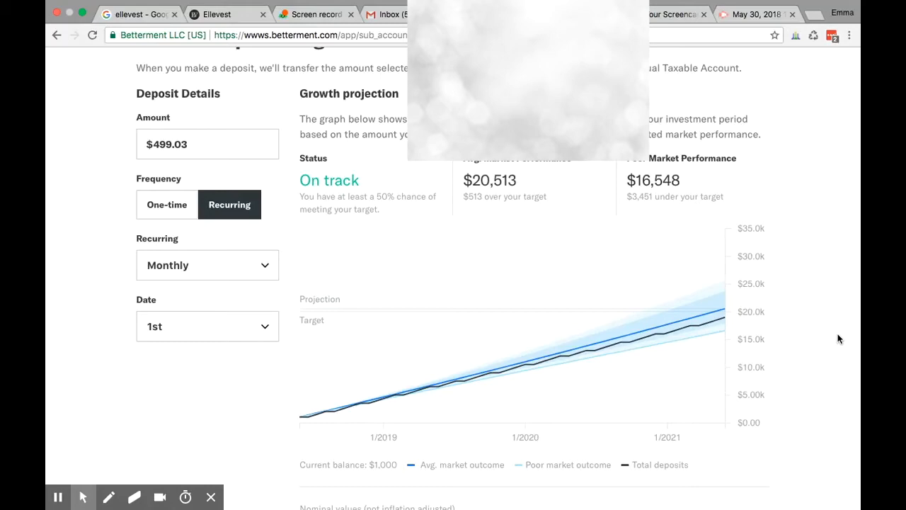
pyautogui.moveTo(841, 342)
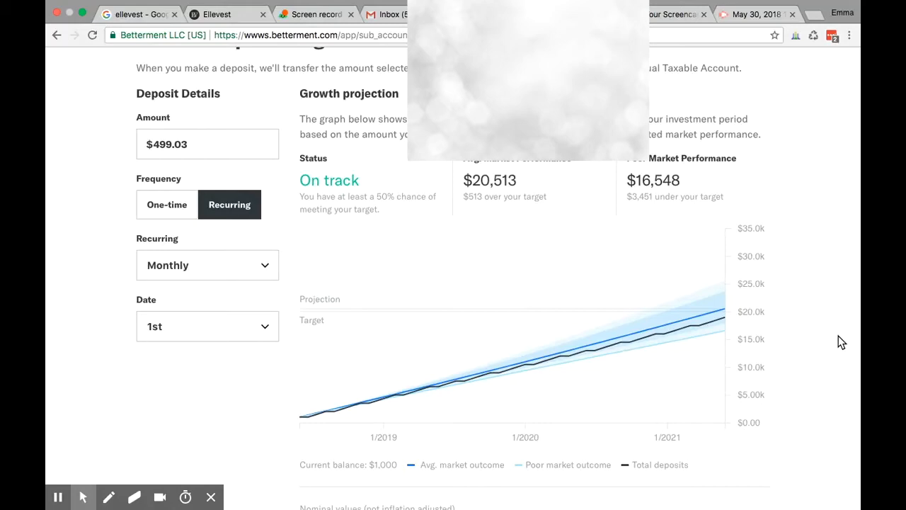
pyautogui.moveTo(851, 216)
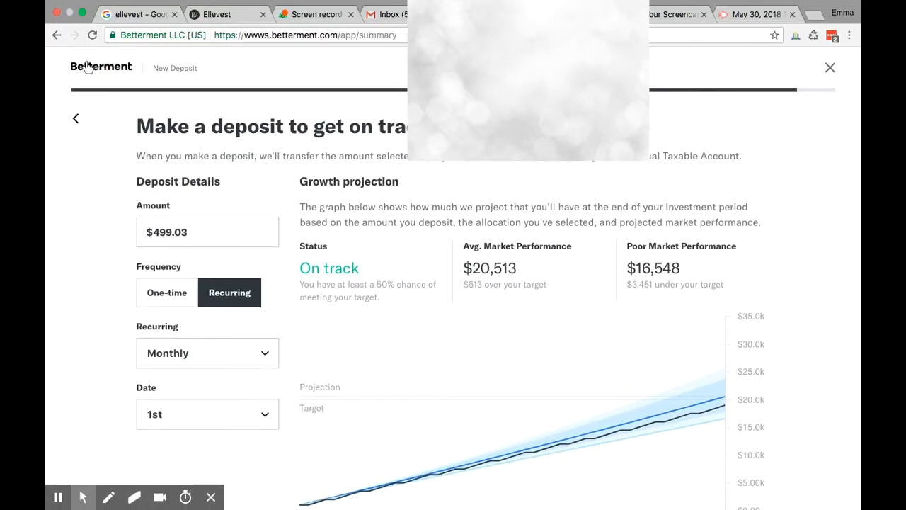
# From the dashboard, view the Rollover page under the Transfer menu.
pyautogui.click(830, 67)
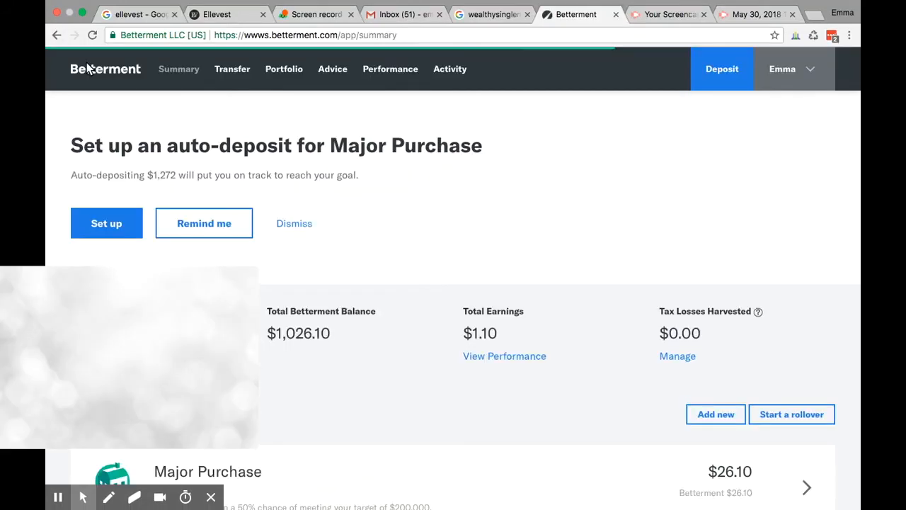
pyautogui.click(233, 69)
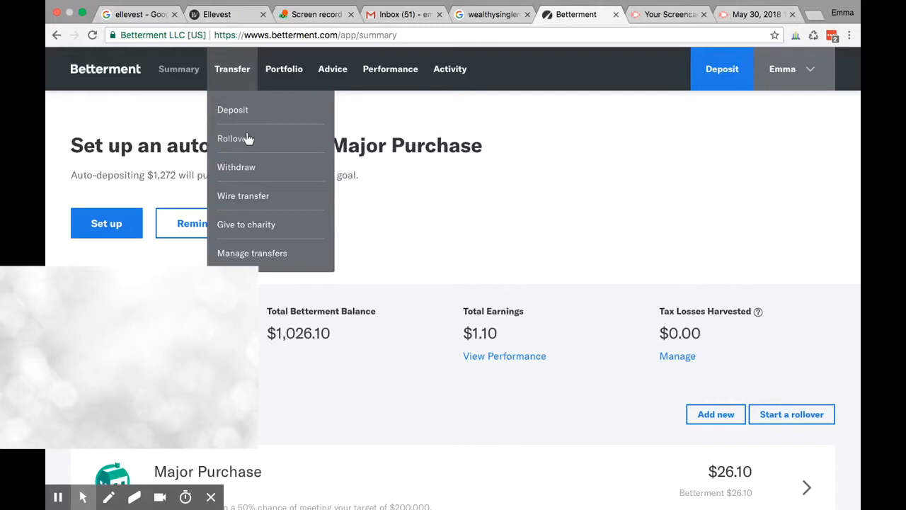
pyautogui.click(232, 138)
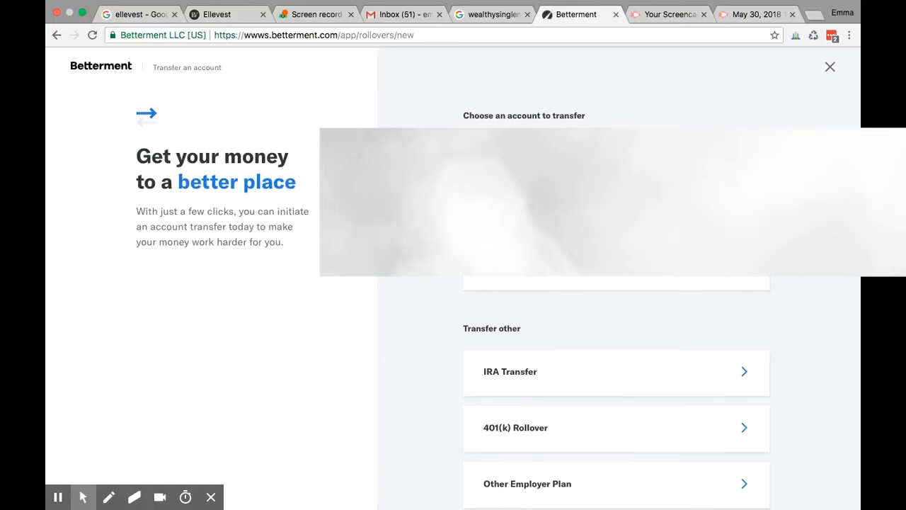
pyautogui.scroll(-3)
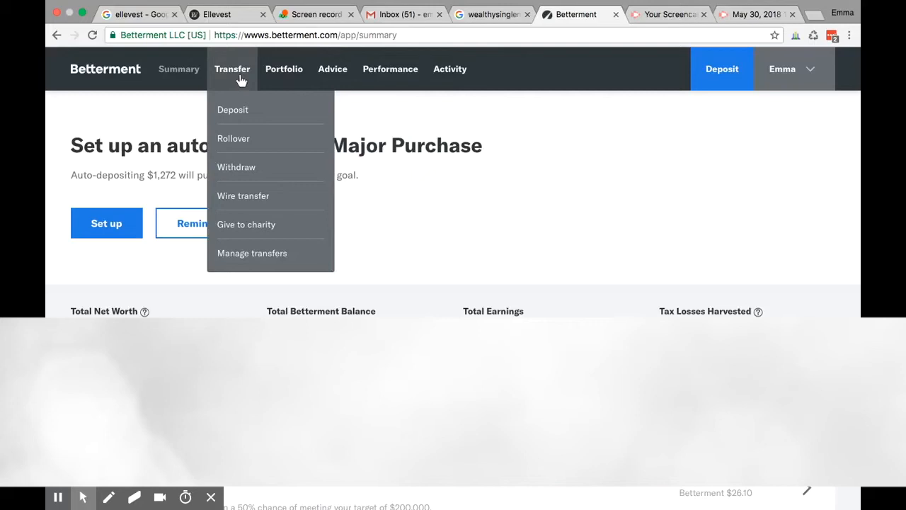
pyautogui.click(284, 69)
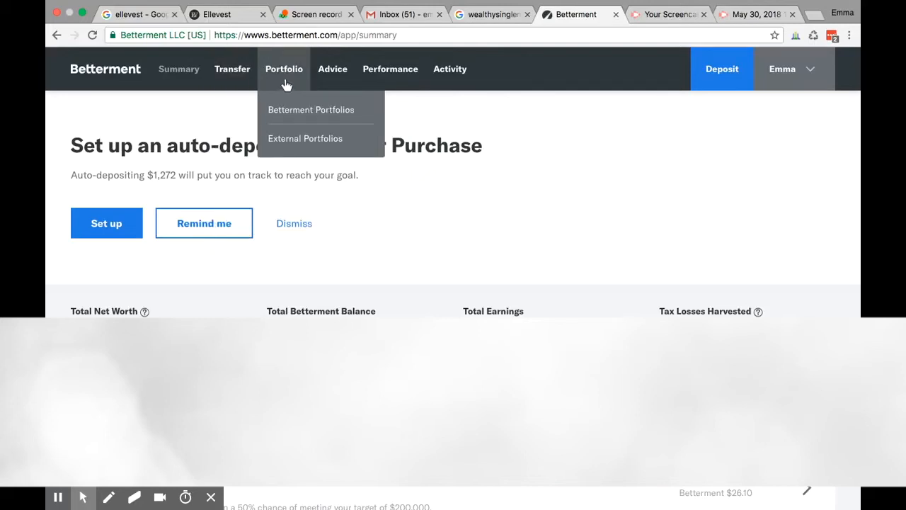
pyautogui.moveTo(298, 145)
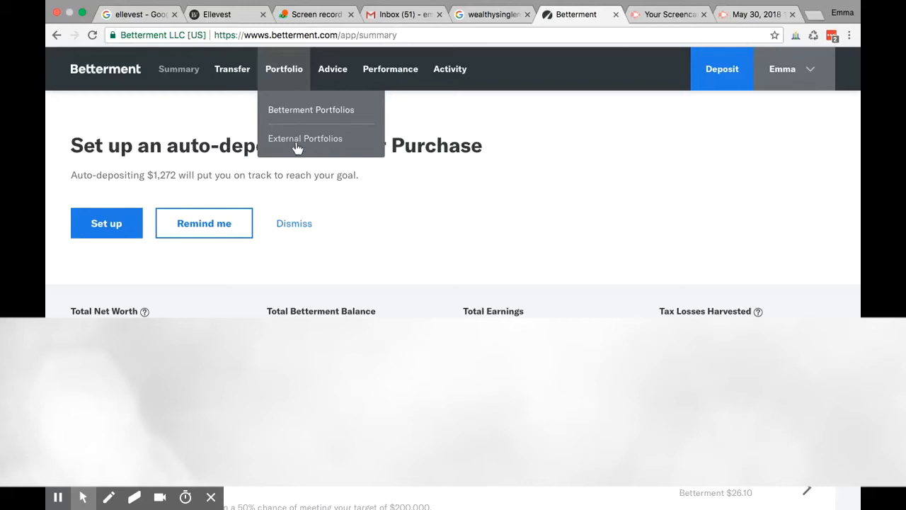
pyautogui.click(305, 138)
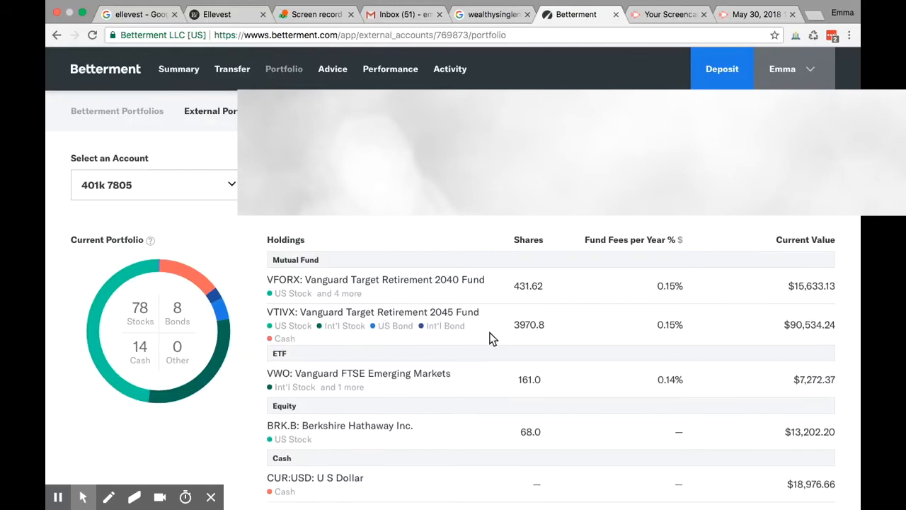
pyautogui.scroll(-3)
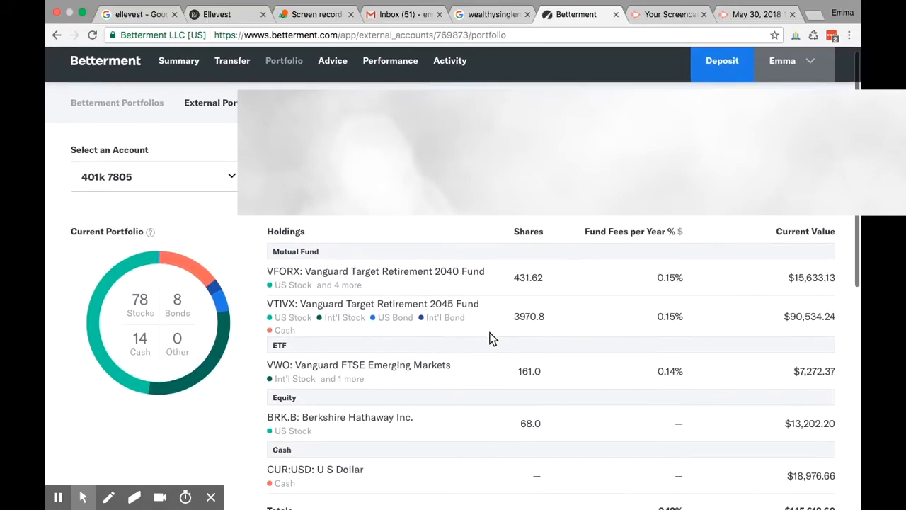
pyautogui.scroll(-3)
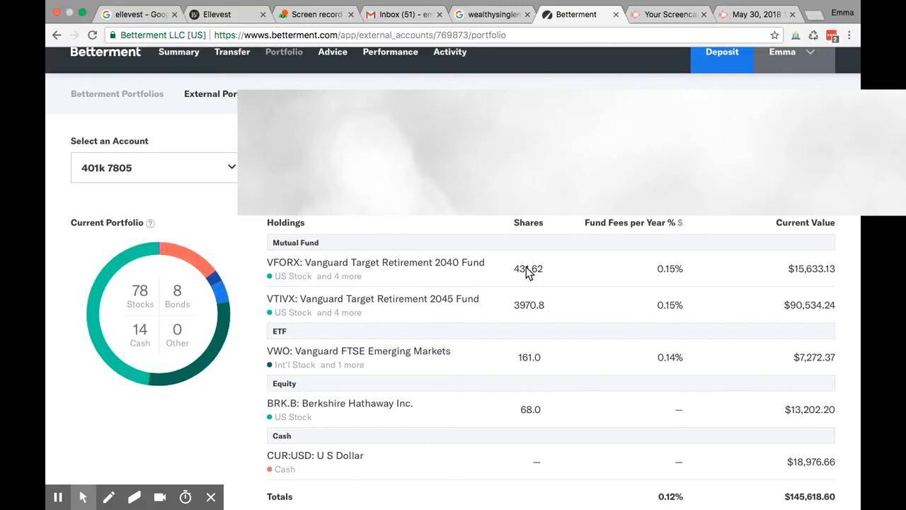
pyautogui.scroll(-3)
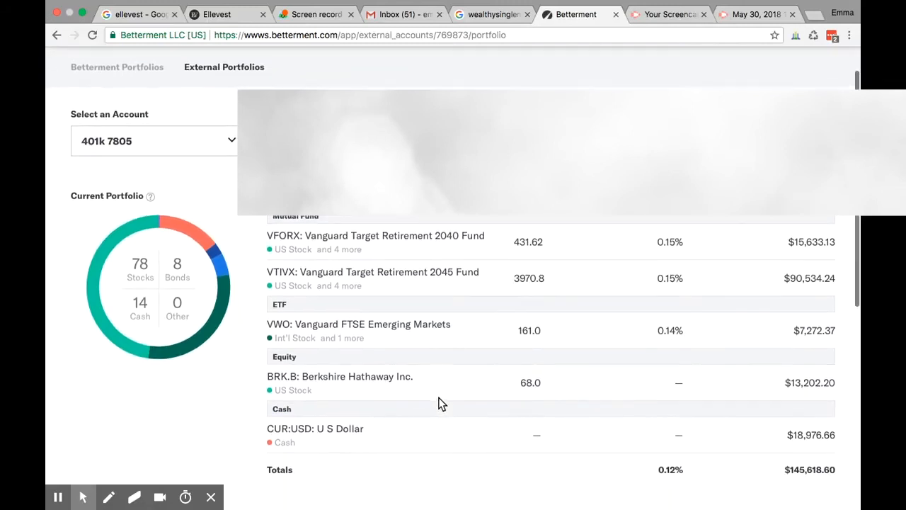
pyautogui.scroll(-3)
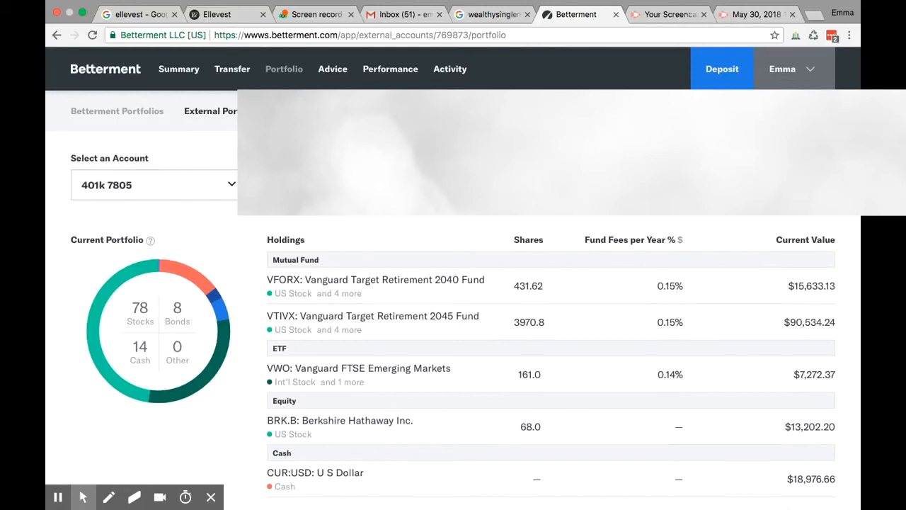
pyautogui.moveTo(283, 68)
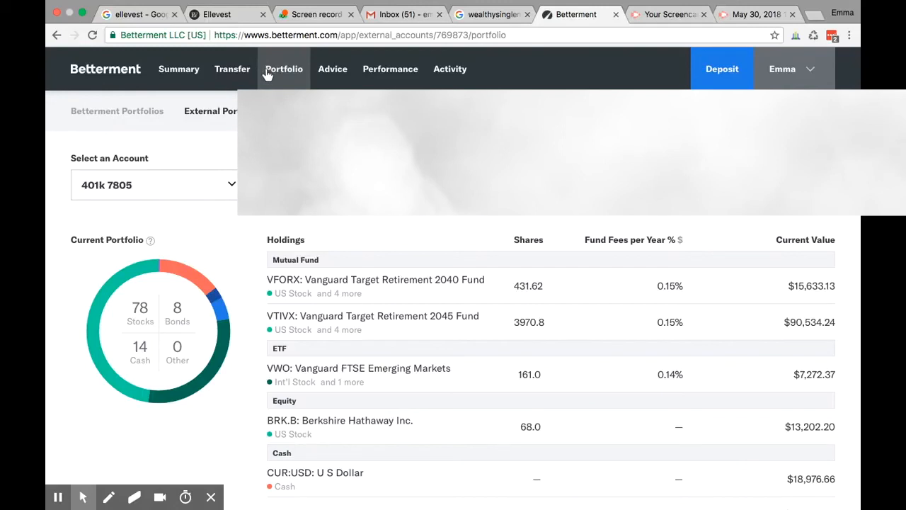
pyautogui.moveTo(315, 64)
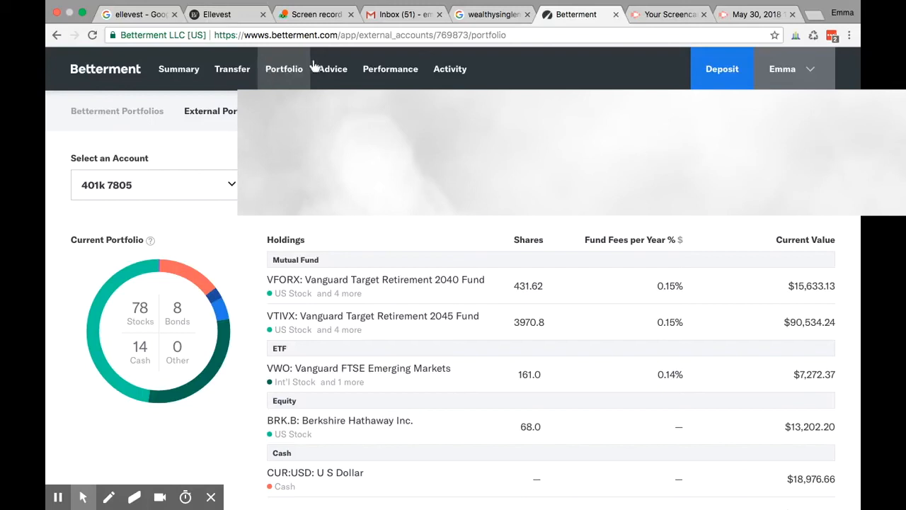
# Review the goal's advice page, then view the Fidelity 401(k) and foliofin Roth IRA external accounts.
pyautogui.click(332, 69)
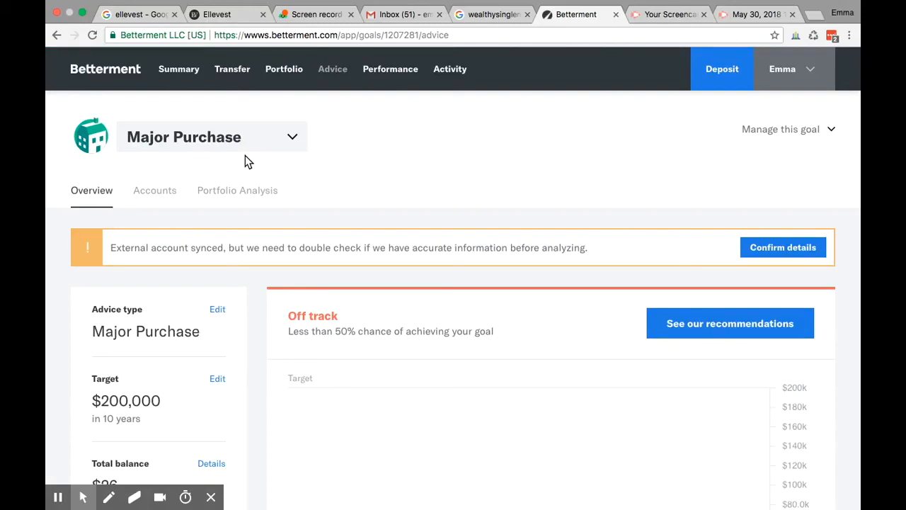
pyautogui.scroll(-3)
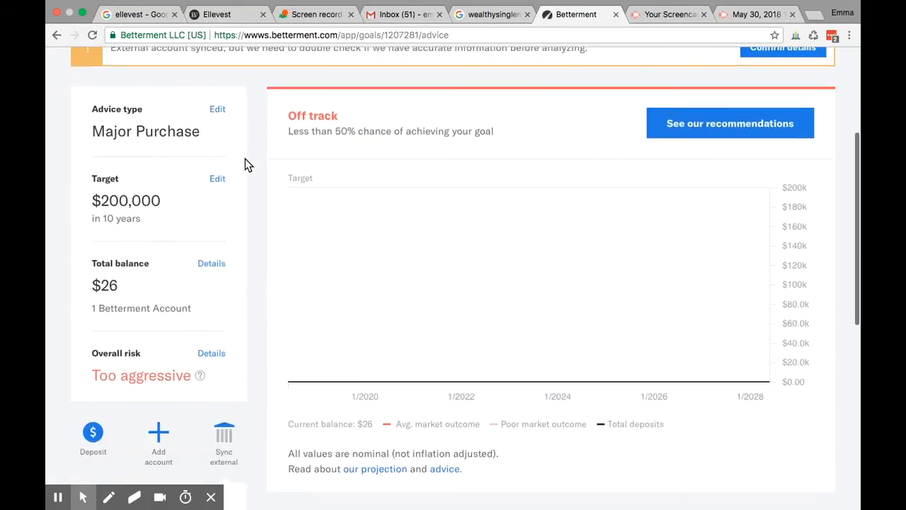
pyautogui.scroll(-3)
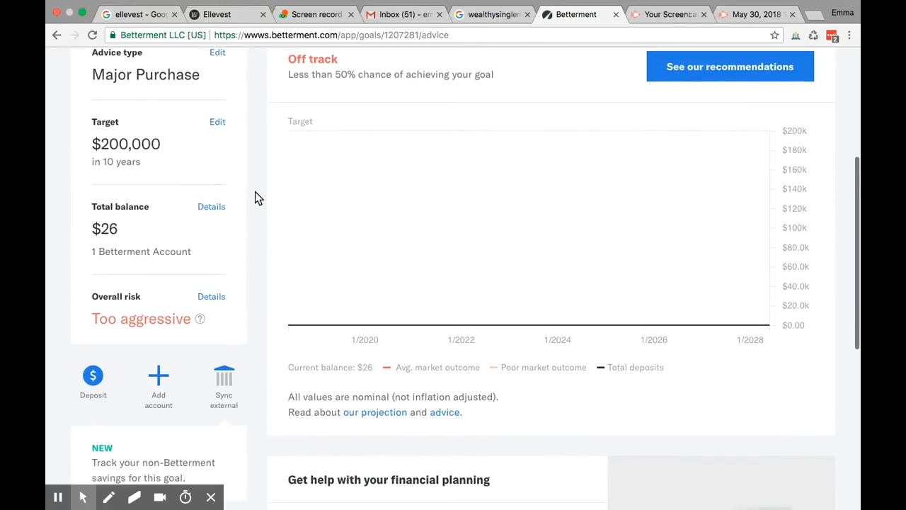
pyautogui.scroll(-3)
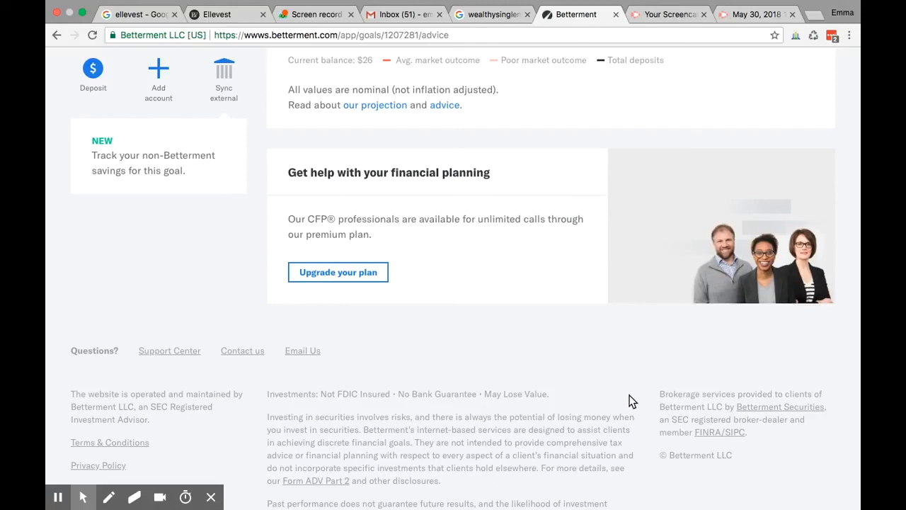
pyautogui.scroll(3)
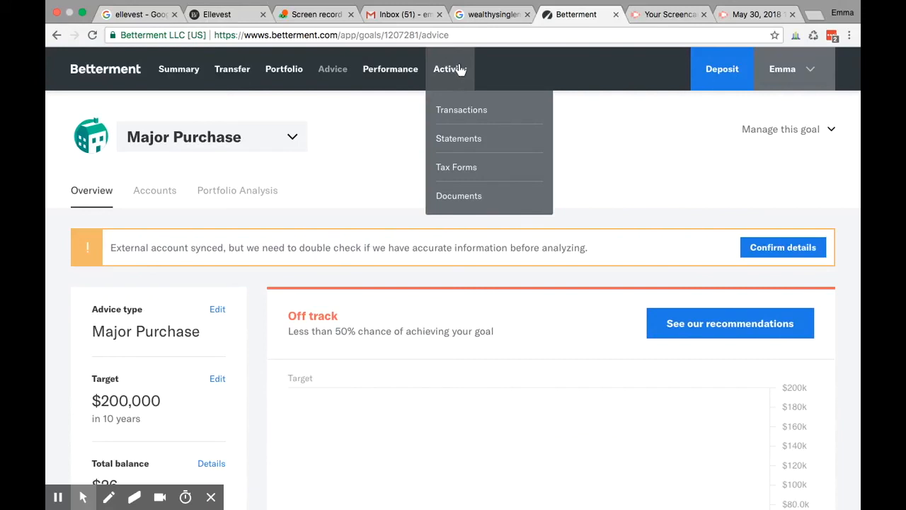
pyautogui.moveTo(471, 179)
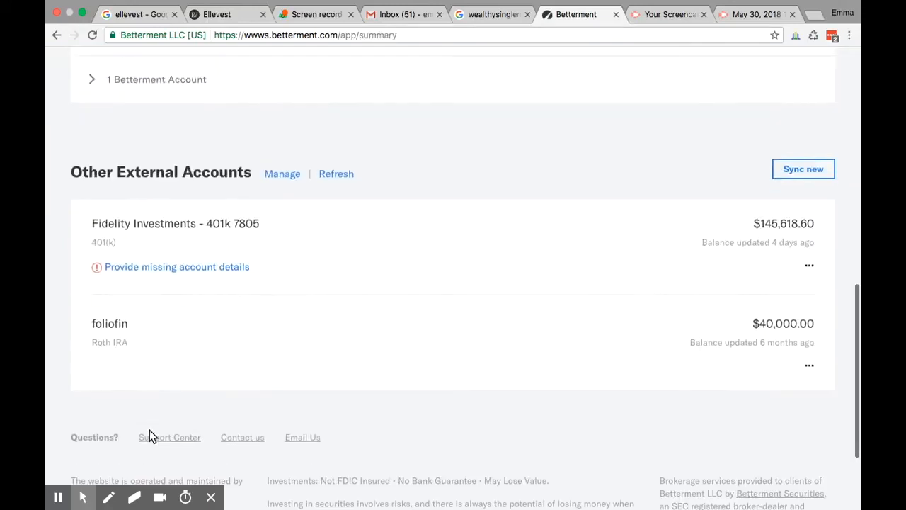
pyautogui.scroll(-3)
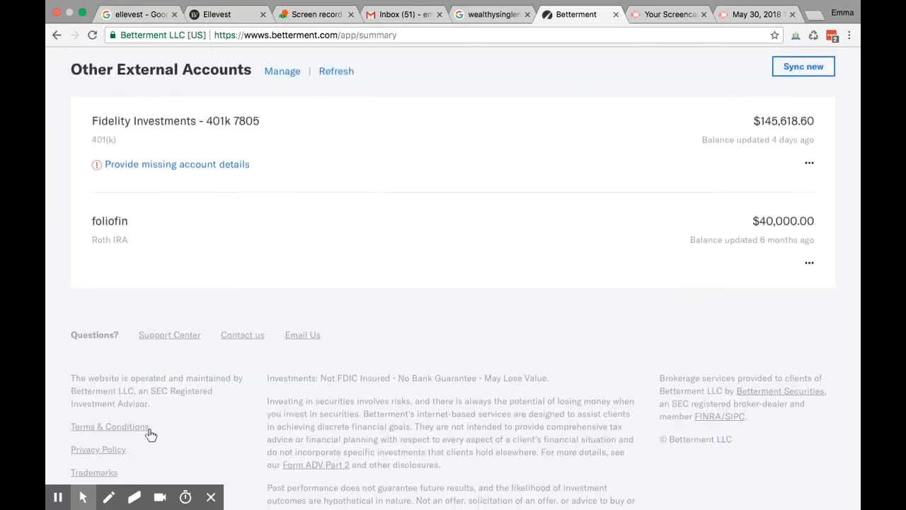